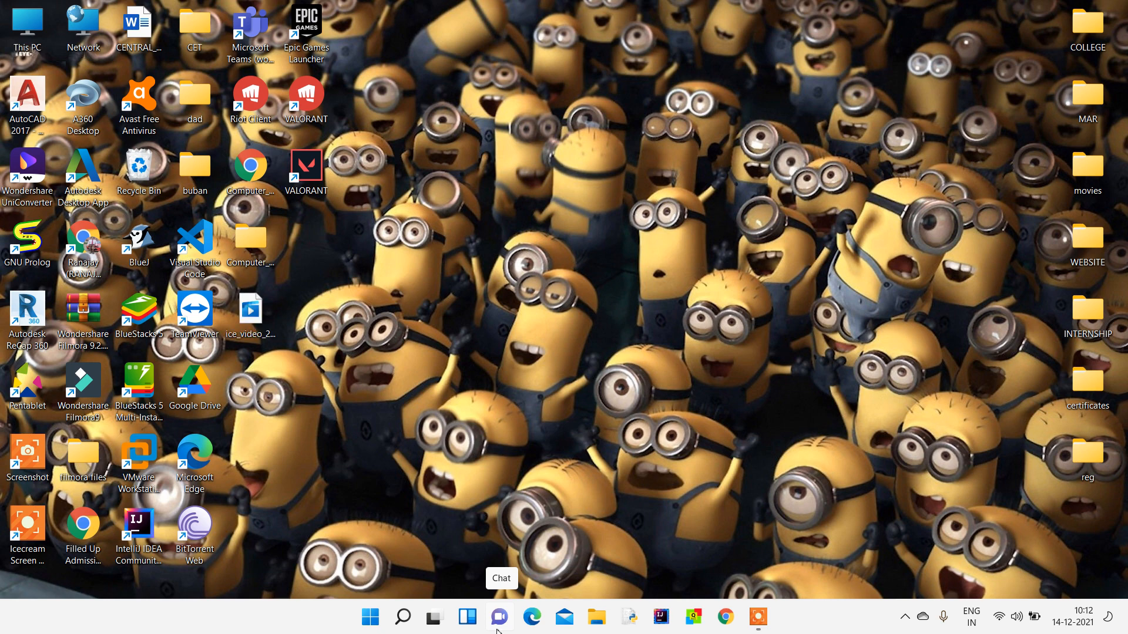
mouse_move(504, 627)
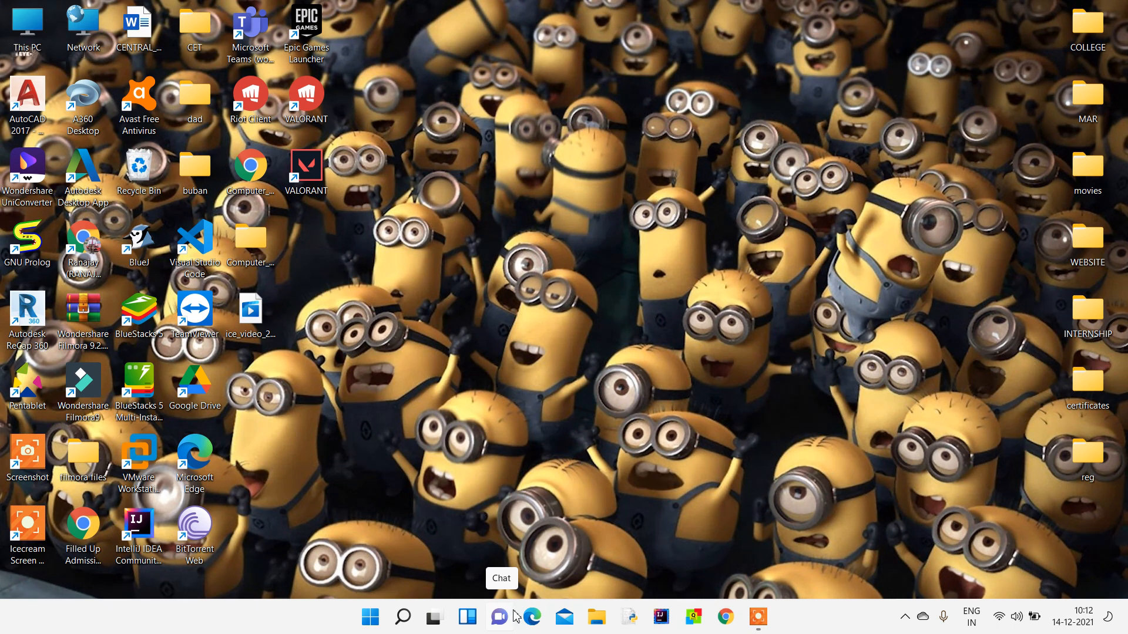
mouse_move(531, 617)
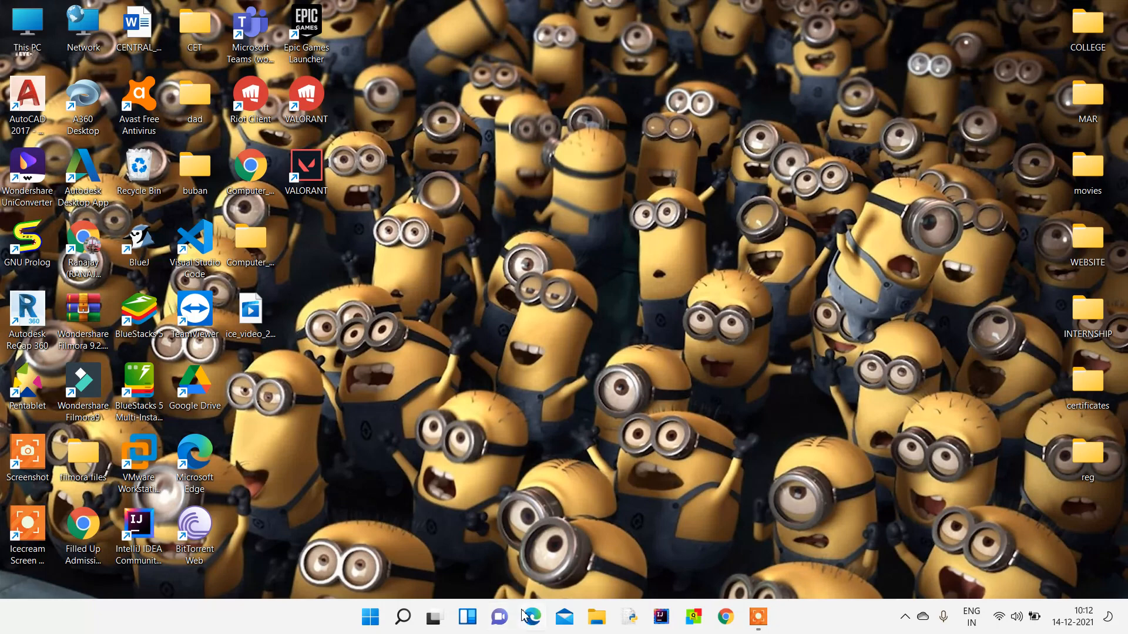
mouse_move(531, 617)
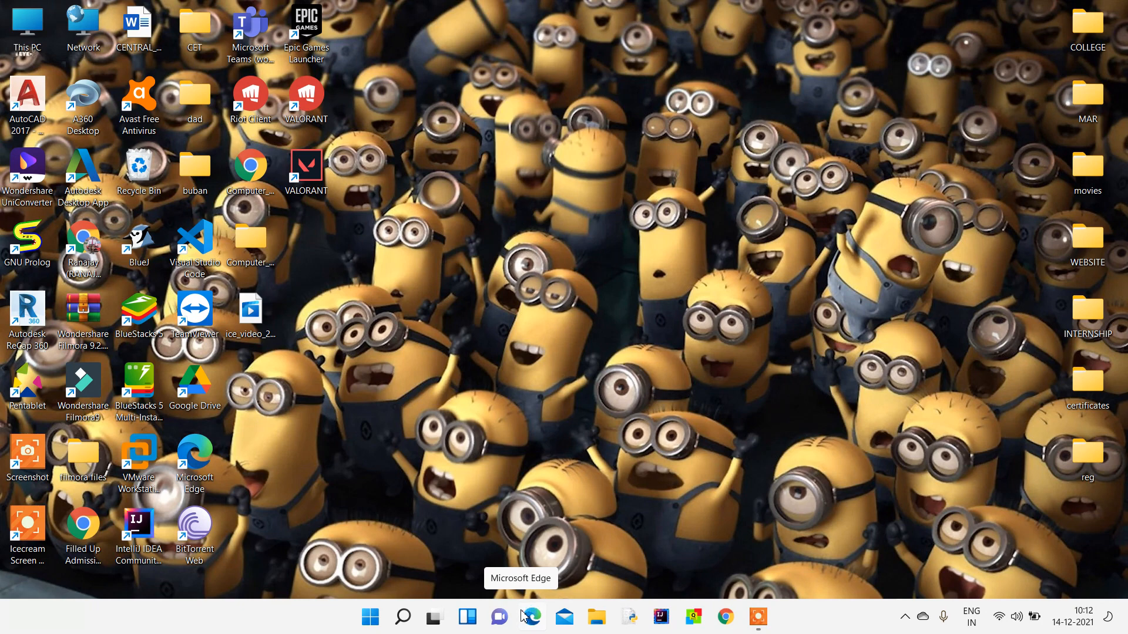
mouse_move(526, 616)
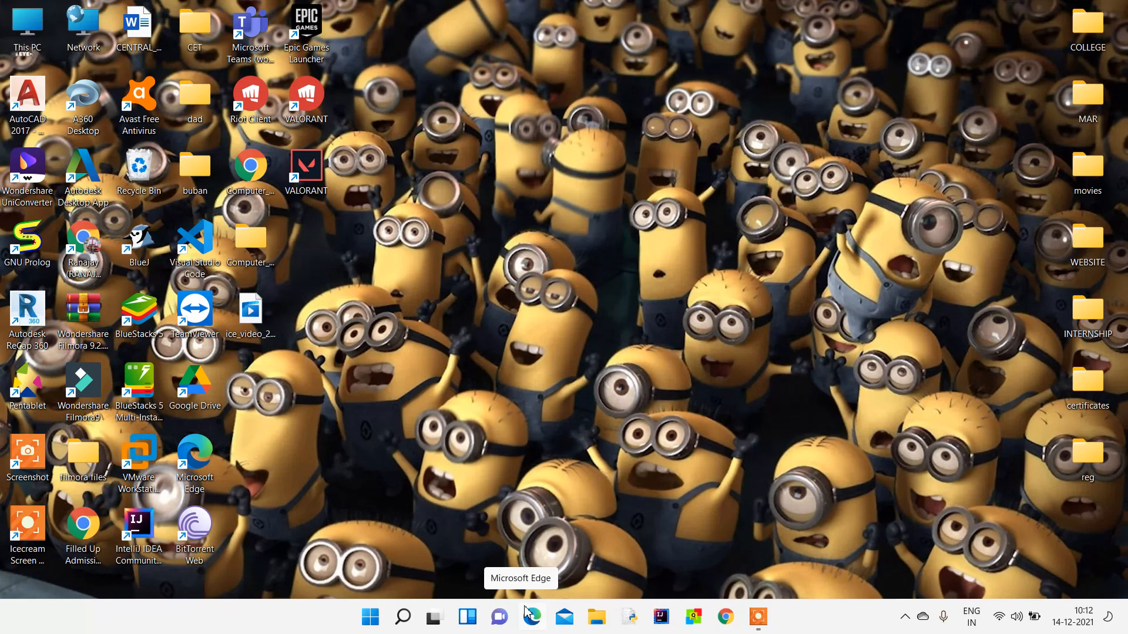
mouse_move(530, 614)
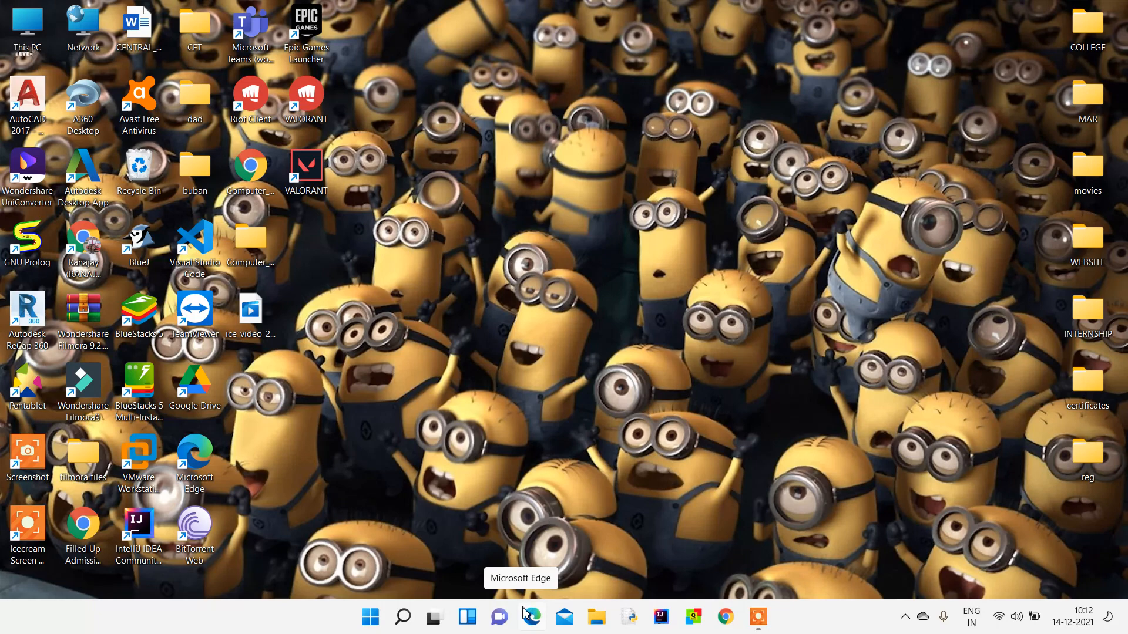
mouse_move(557, 596)
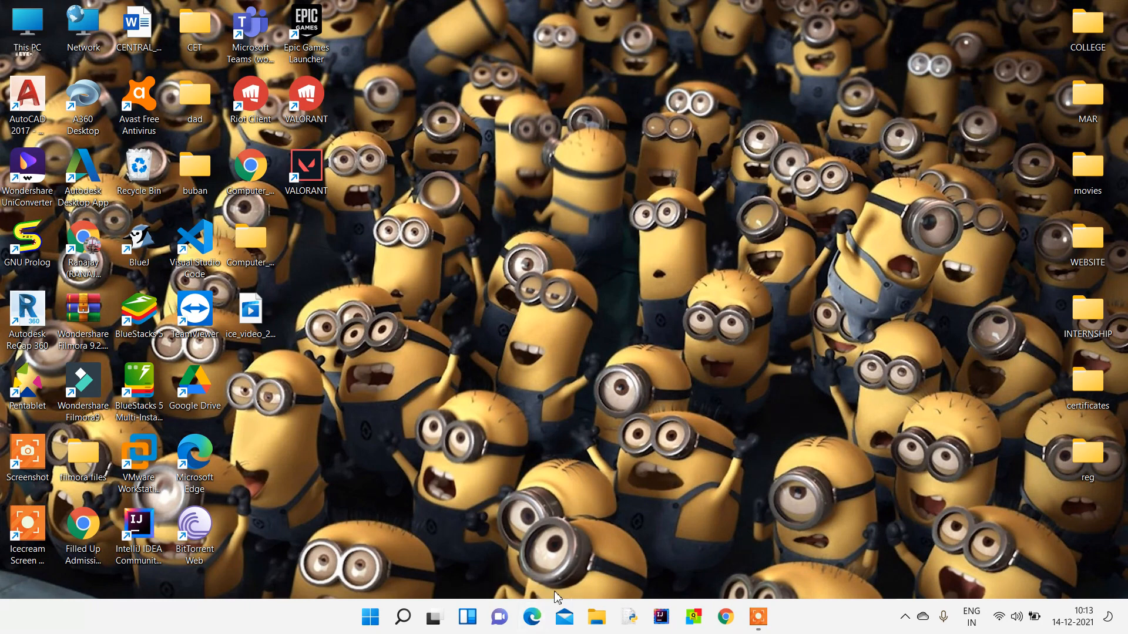
mouse_move(482, 486)
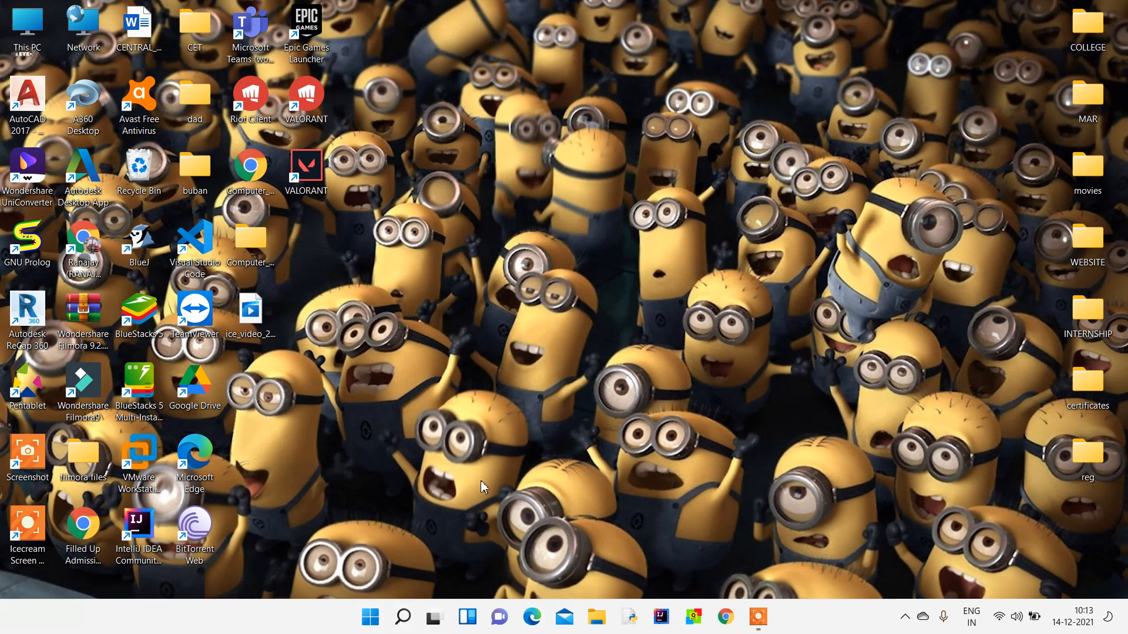
mouse_move(524, 492)
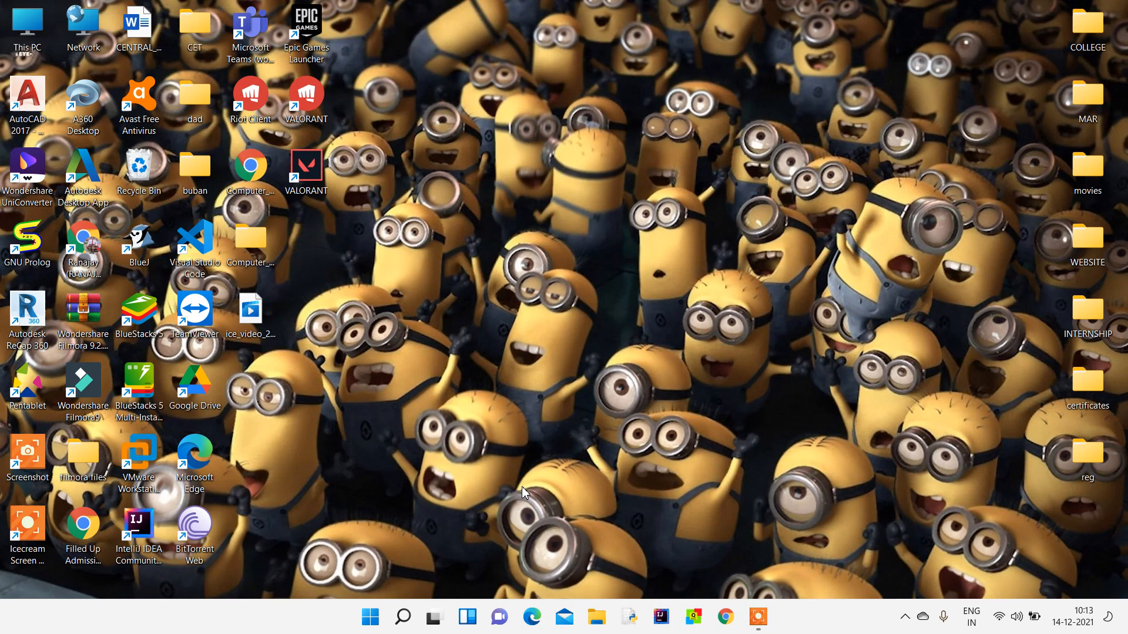
mouse_move(370, 617)
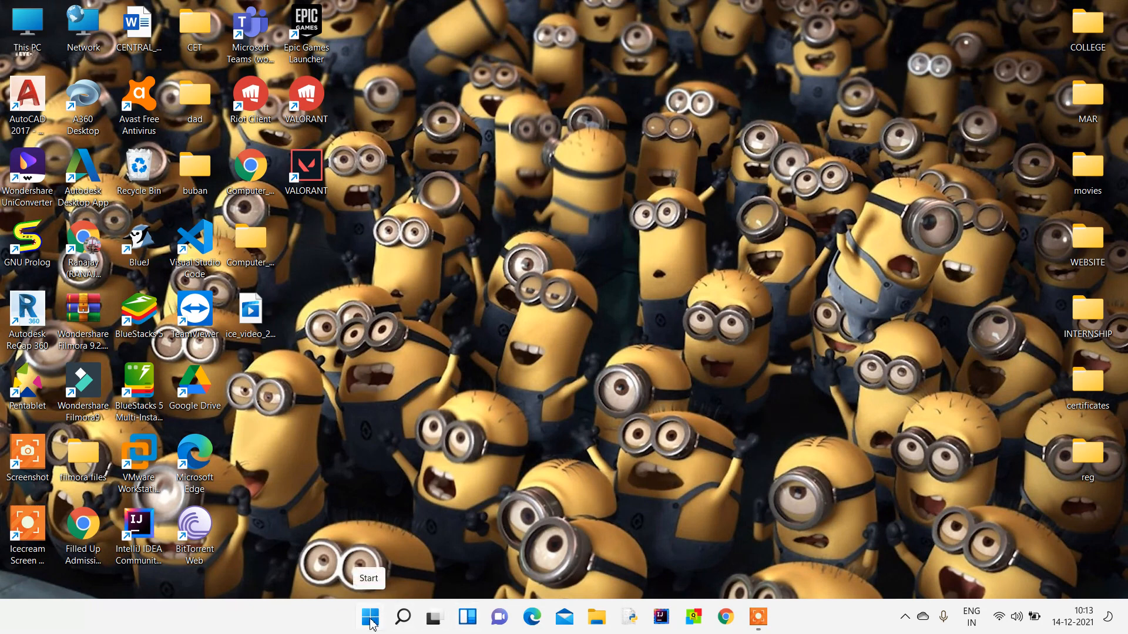
Bring up the Windows Start menu from the taskbar.
left_click(370, 617)
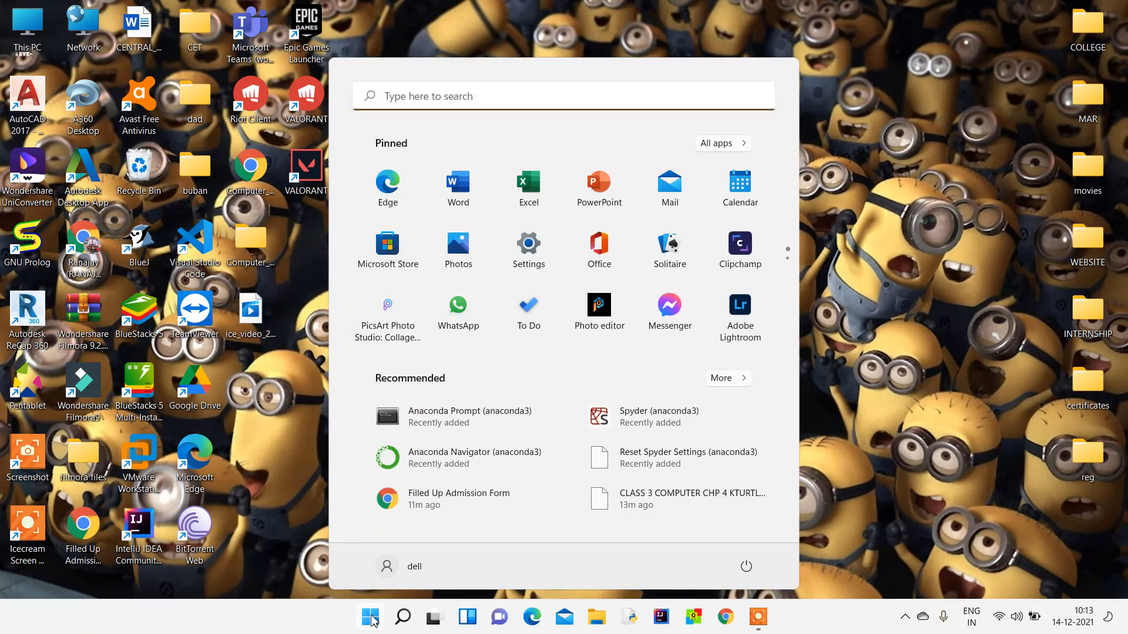
mouse_move(484, 466)
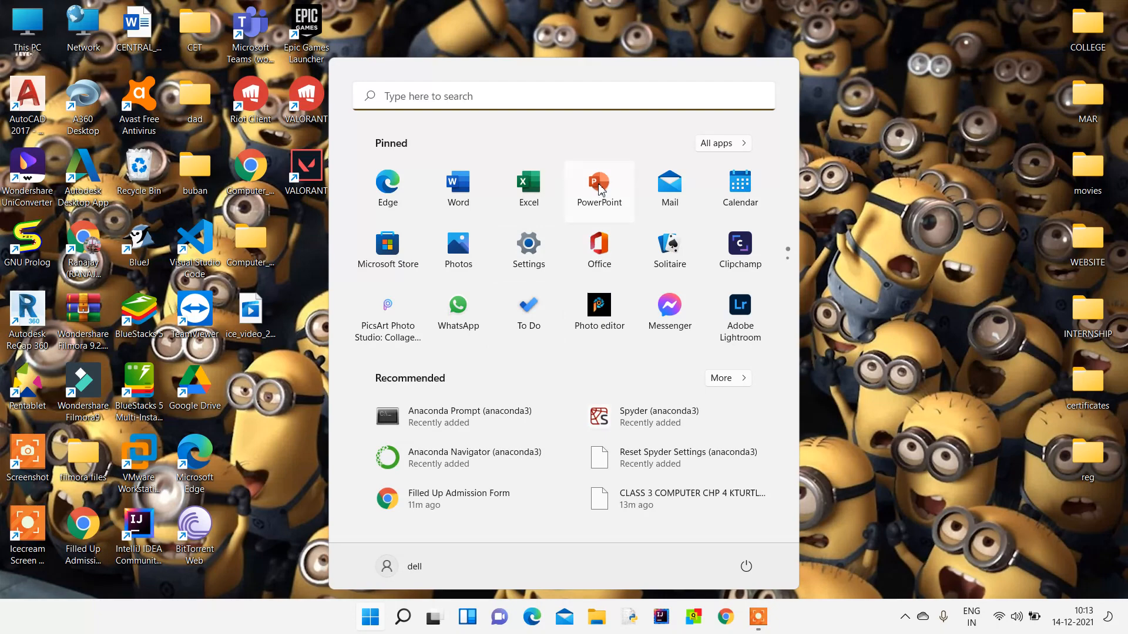
Launch PowerPoint and start a new blank presentation.
left_click(598, 184)
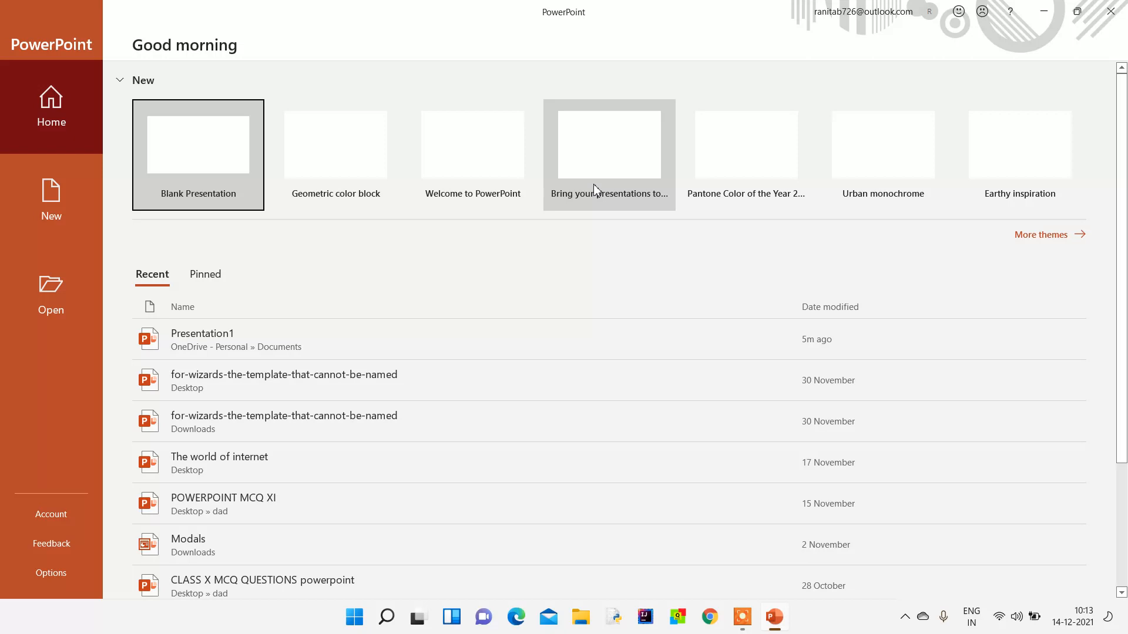
mouse_move(608, 154)
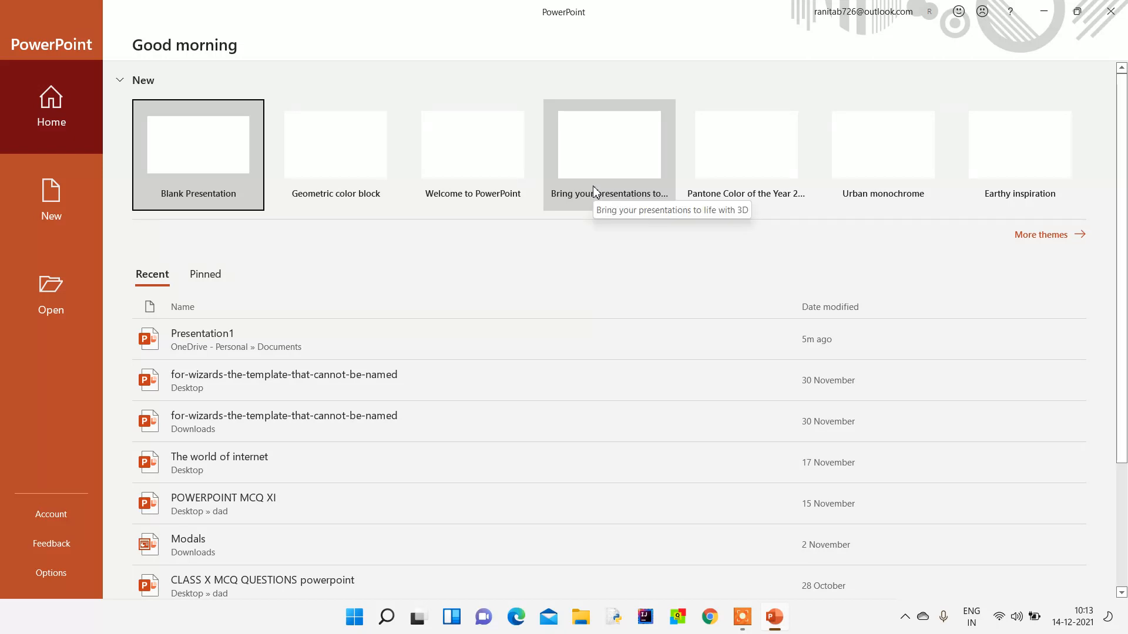
mouse_move(583, 199)
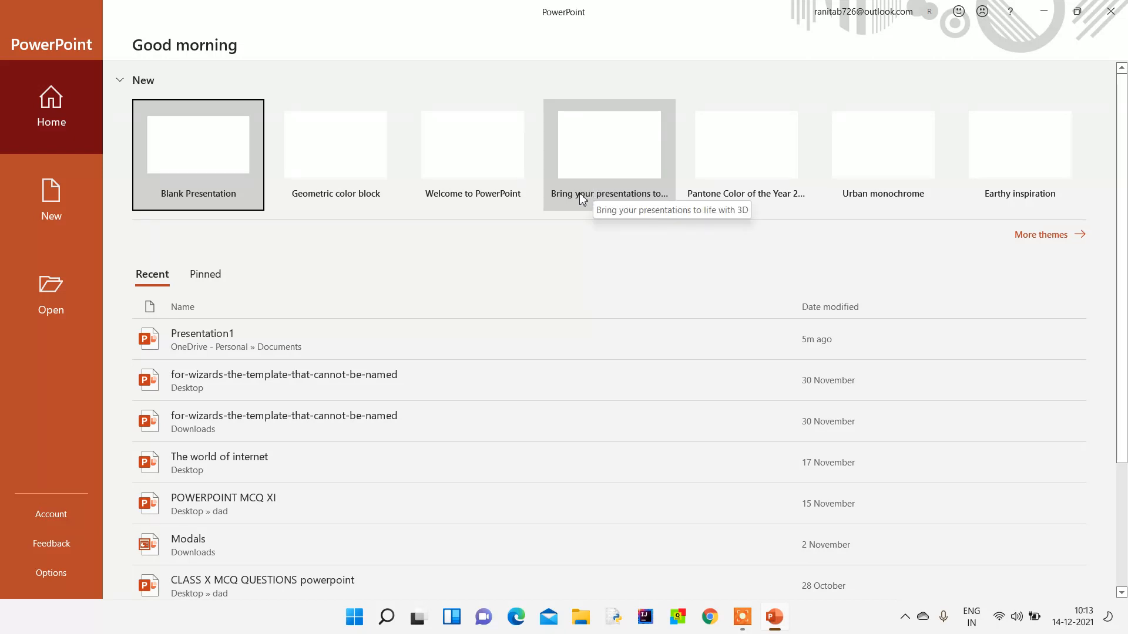
mouse_move(540, 173)
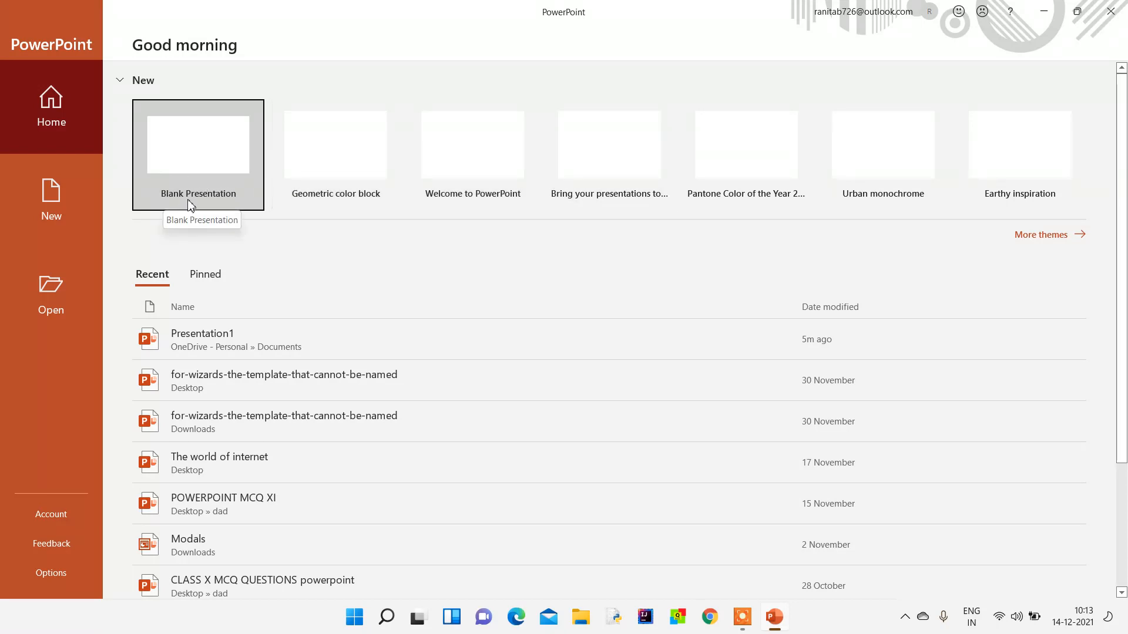
mouse_move(88, 153)
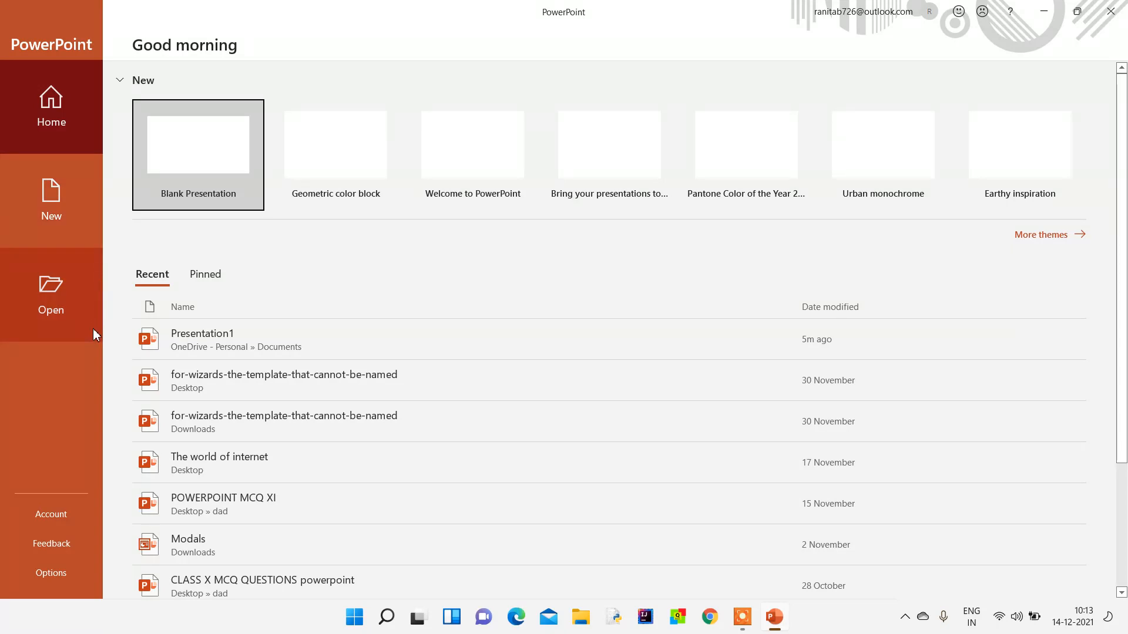
mouse_move(99, 333)
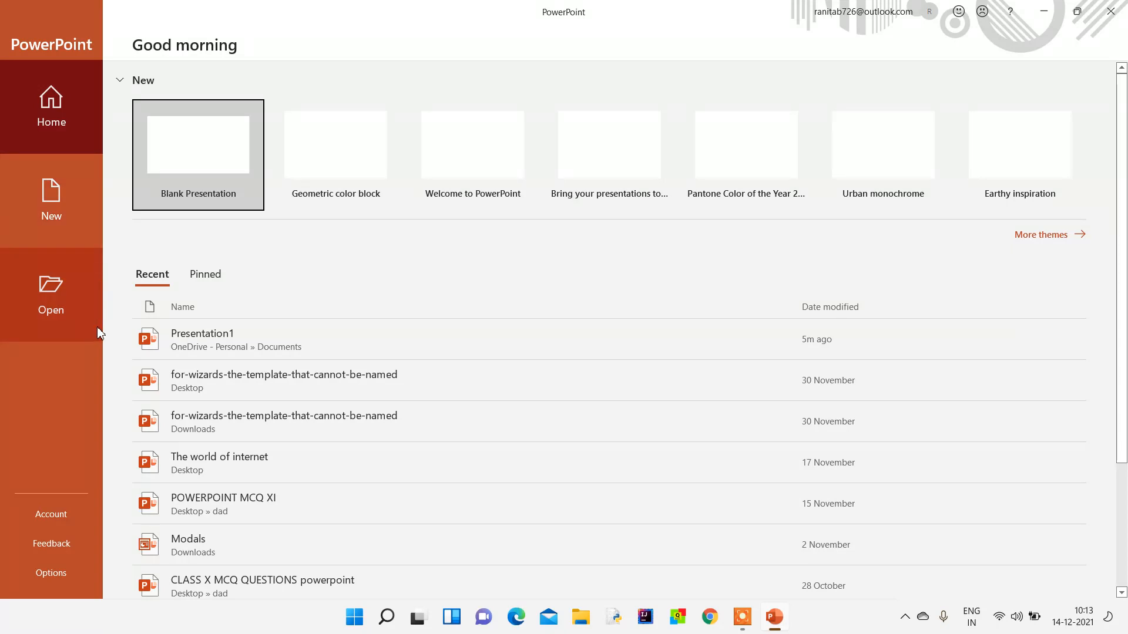
left_click(197, 144)
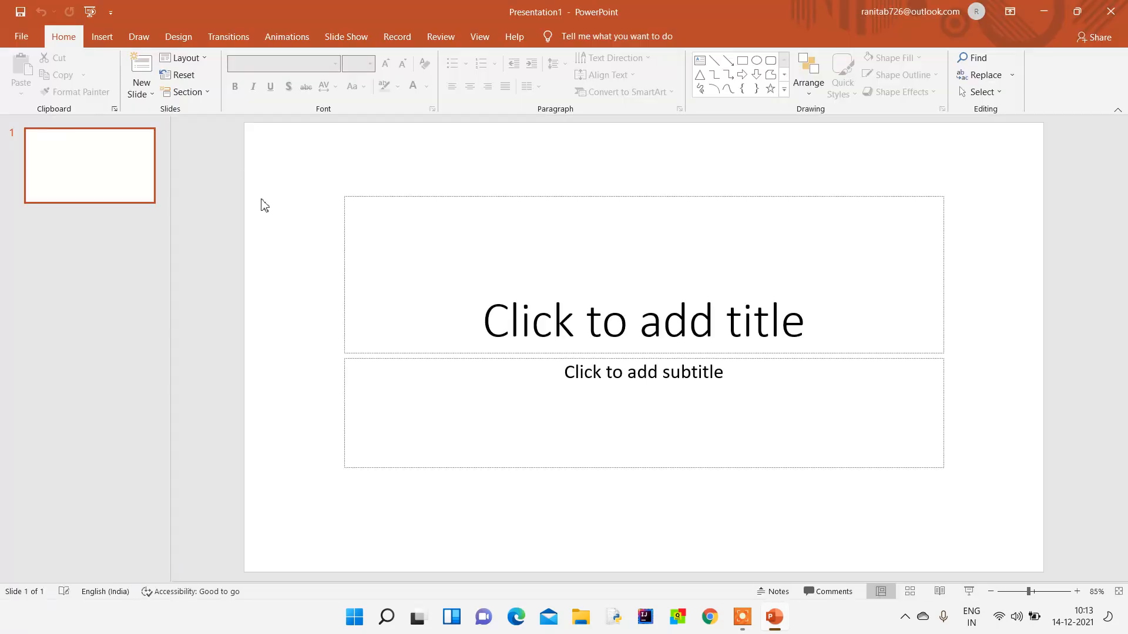
mouse_move(590, 335)
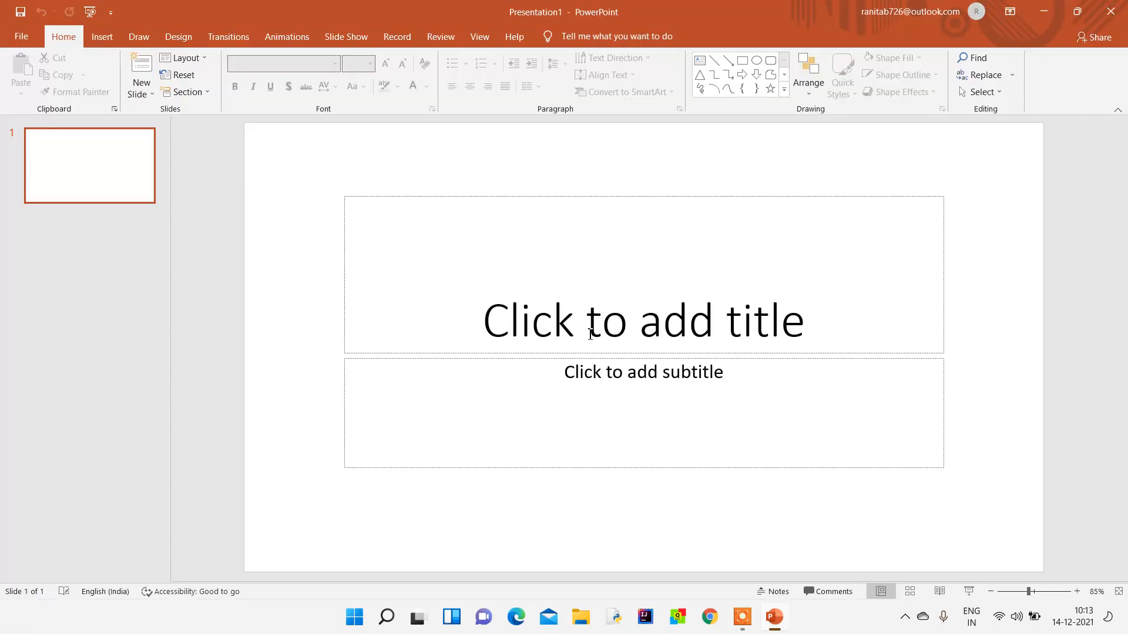
Give the title slide the title 'CMS'.
left_click(642, 320)
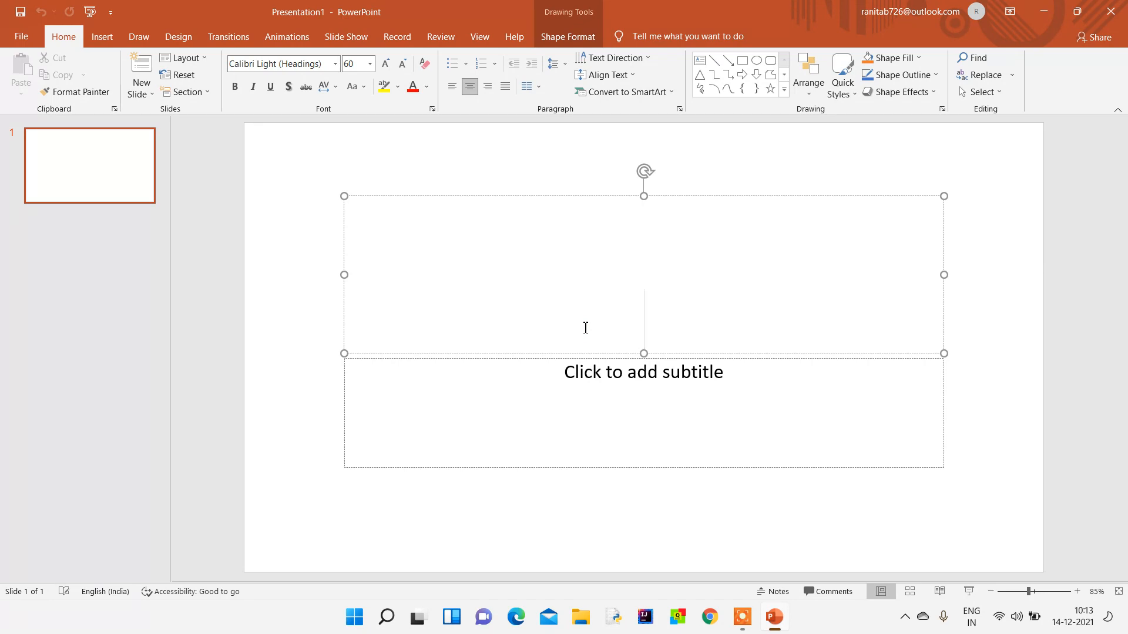
type("C")
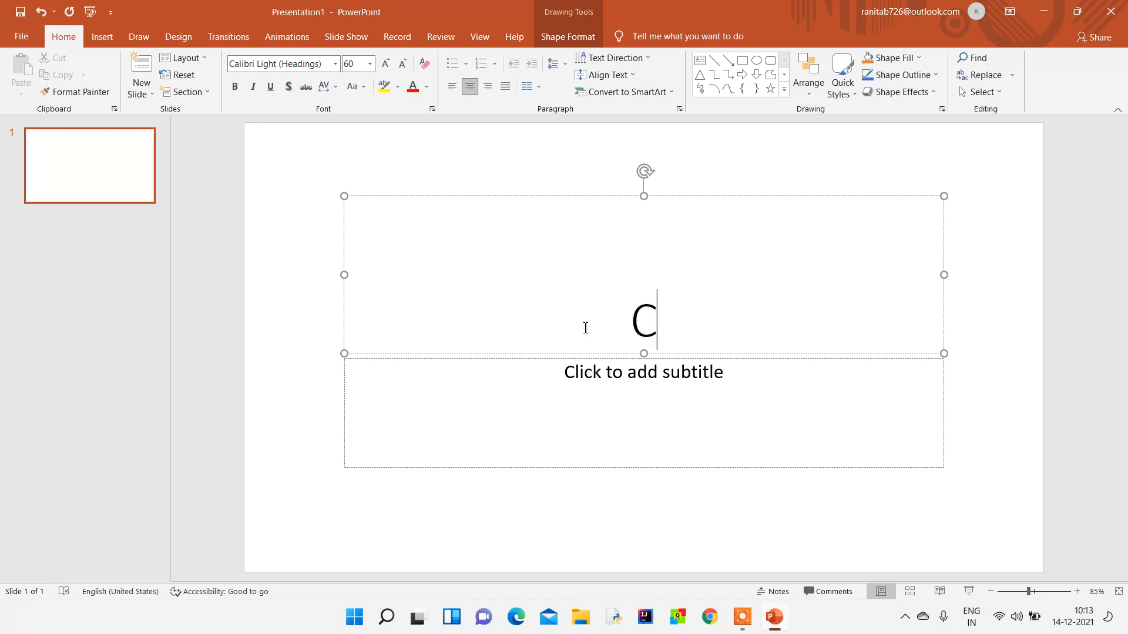
type("MS")
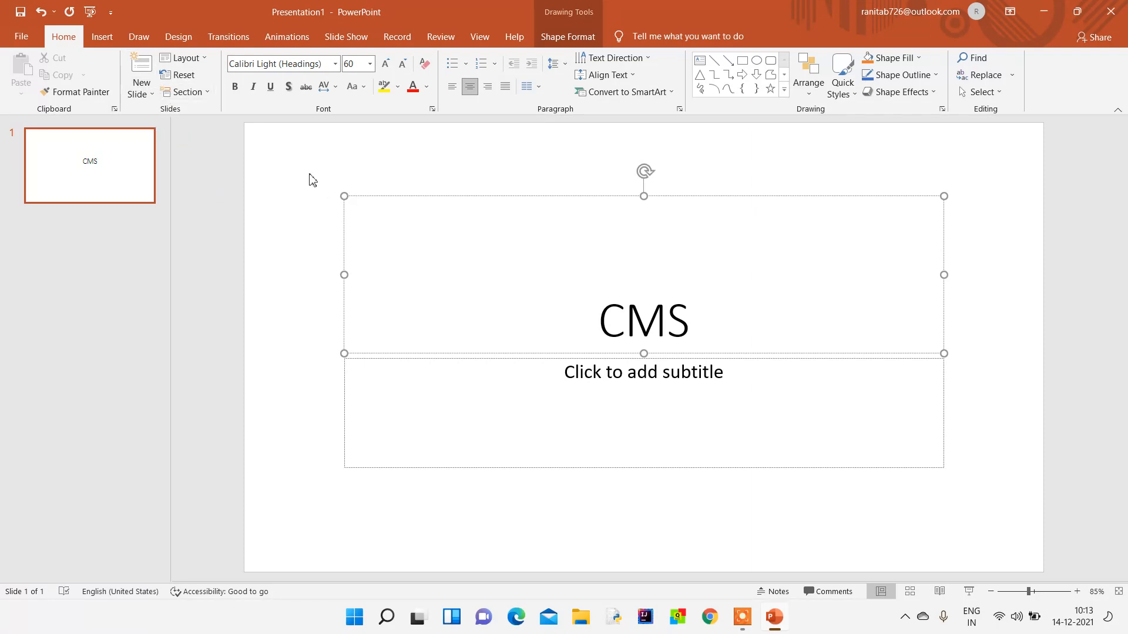
left_click(184, 59)
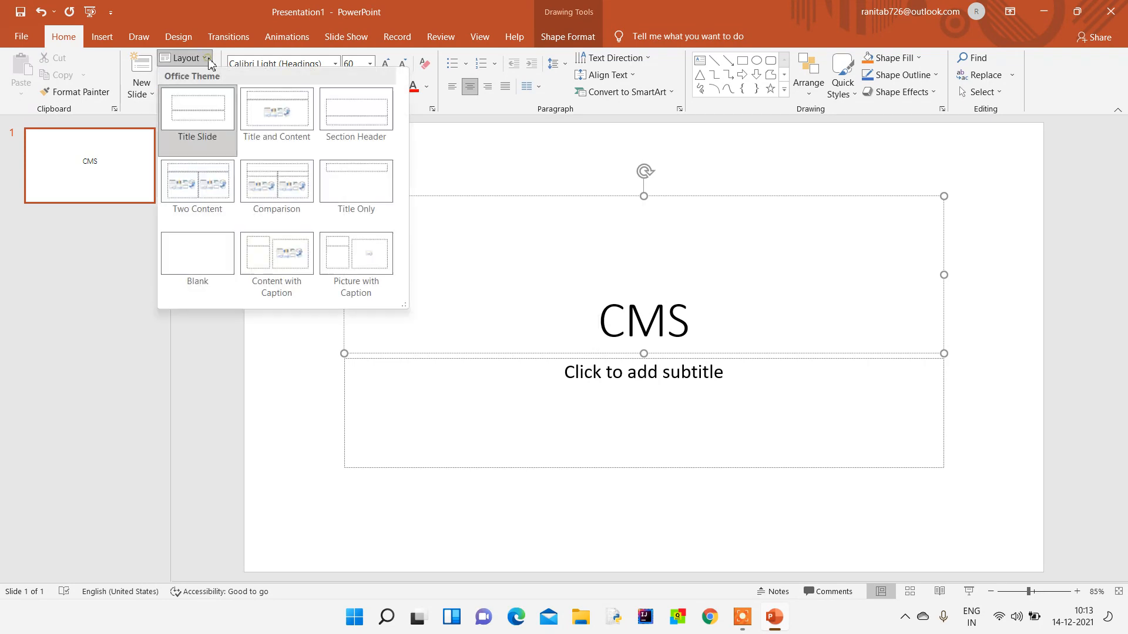
mouse_move(197, 253)
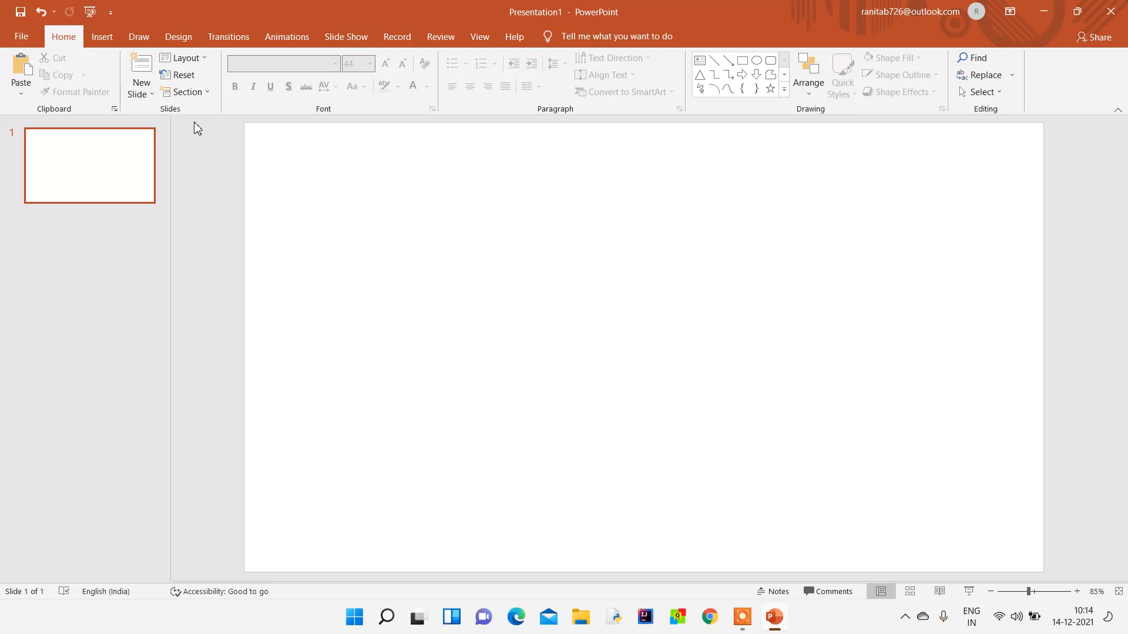
Switch the slide to the Blank layout, removing its placeholders.
left_click(182, 58)
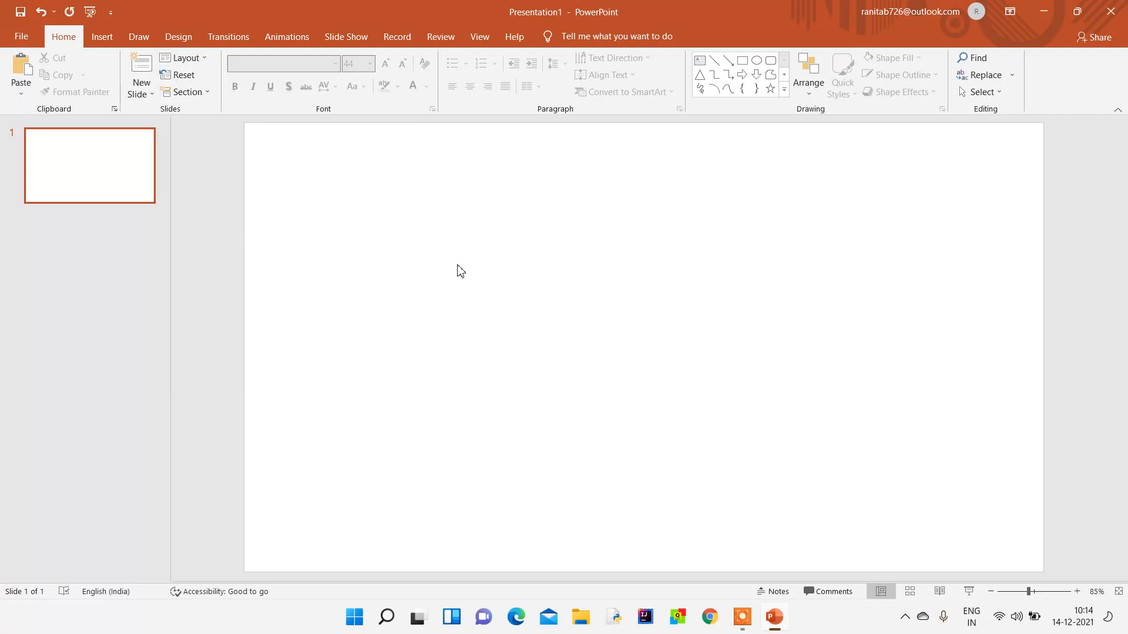
mouse_move(138, 36)
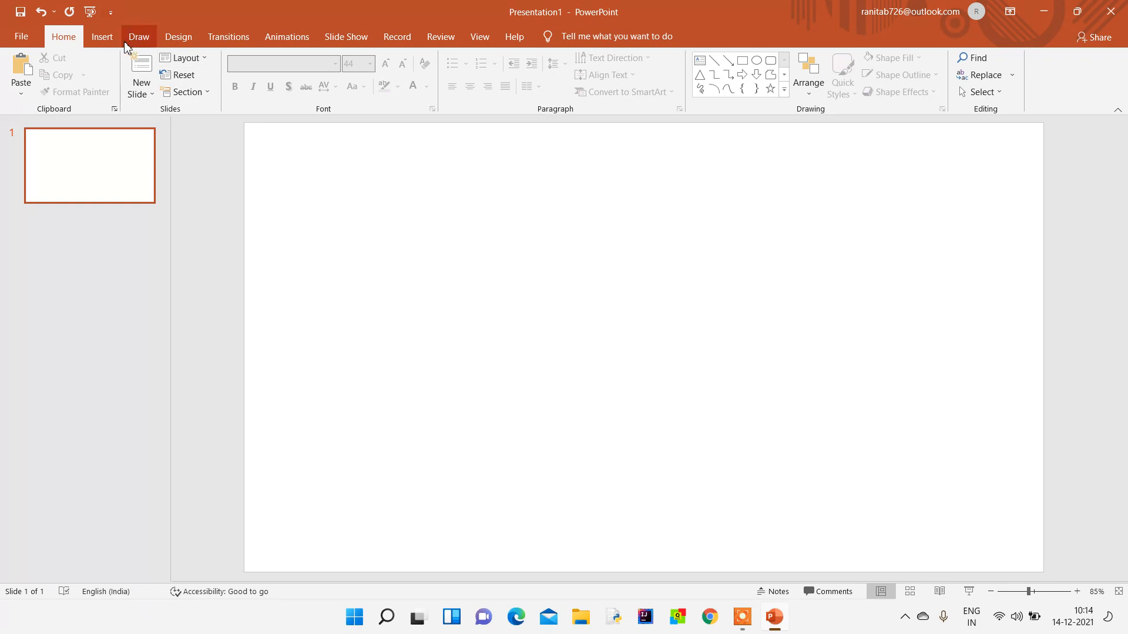
left_click(101, 36)
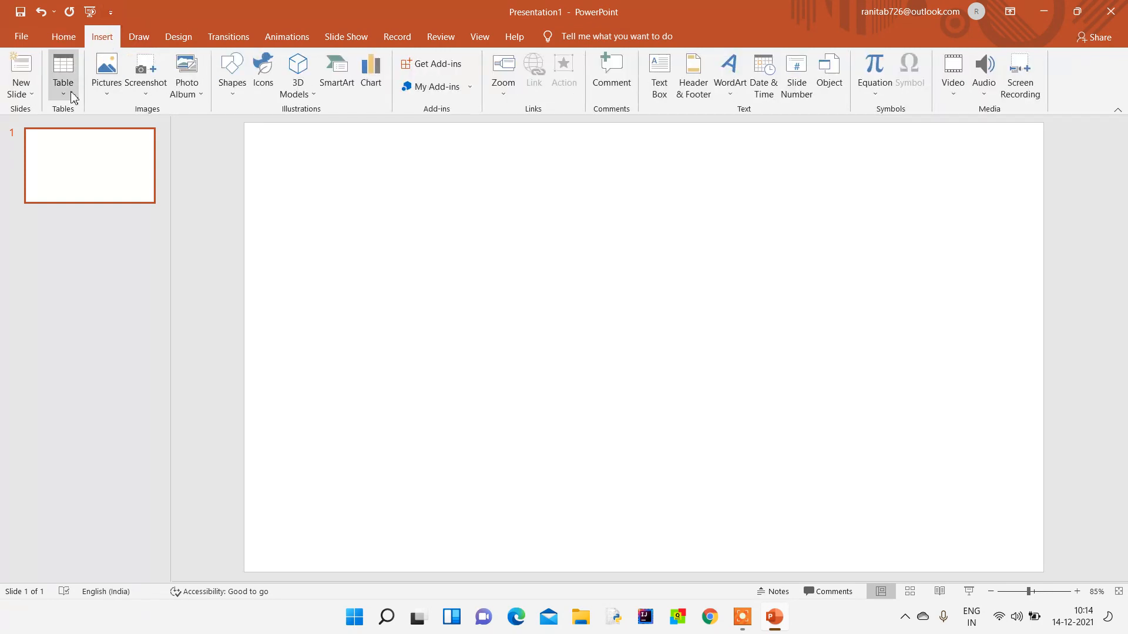
Insert a 5-column, 6-row table onto the slide.
left_click(64, 75)
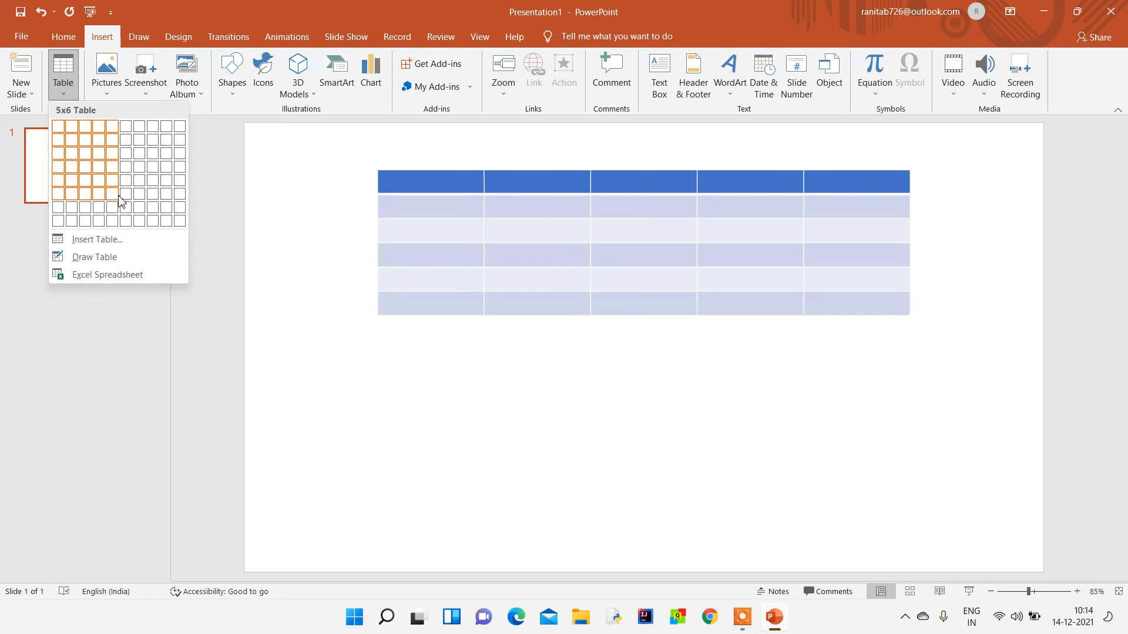
left_click(118, 201)
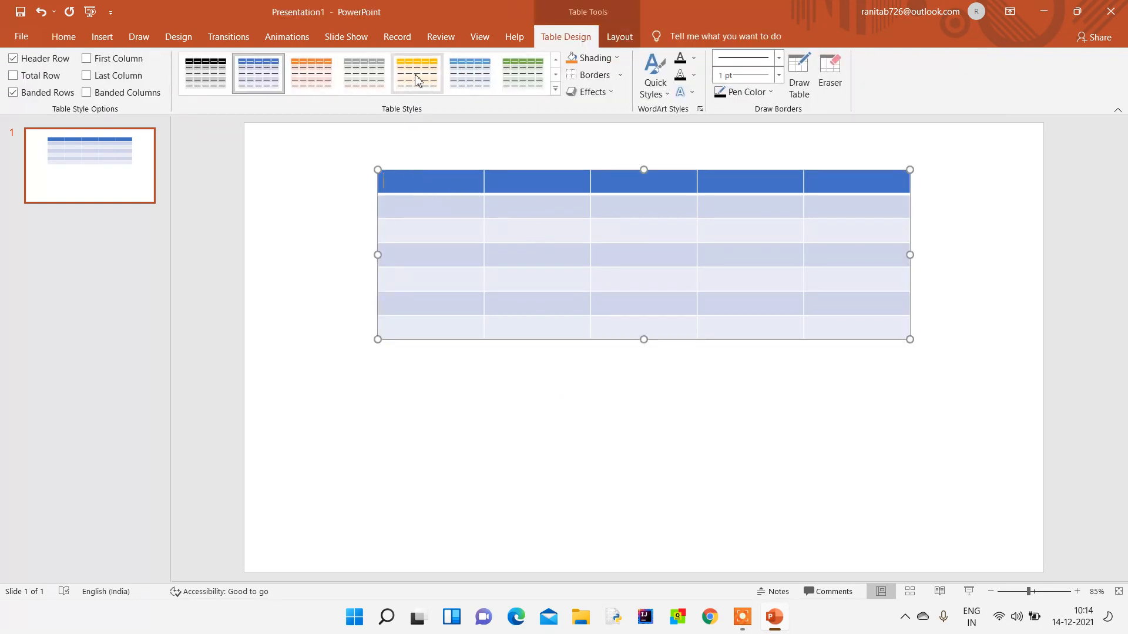
Try gold and green banded table styles, then apply the black-header grey banded style.
left_click(417, 73)
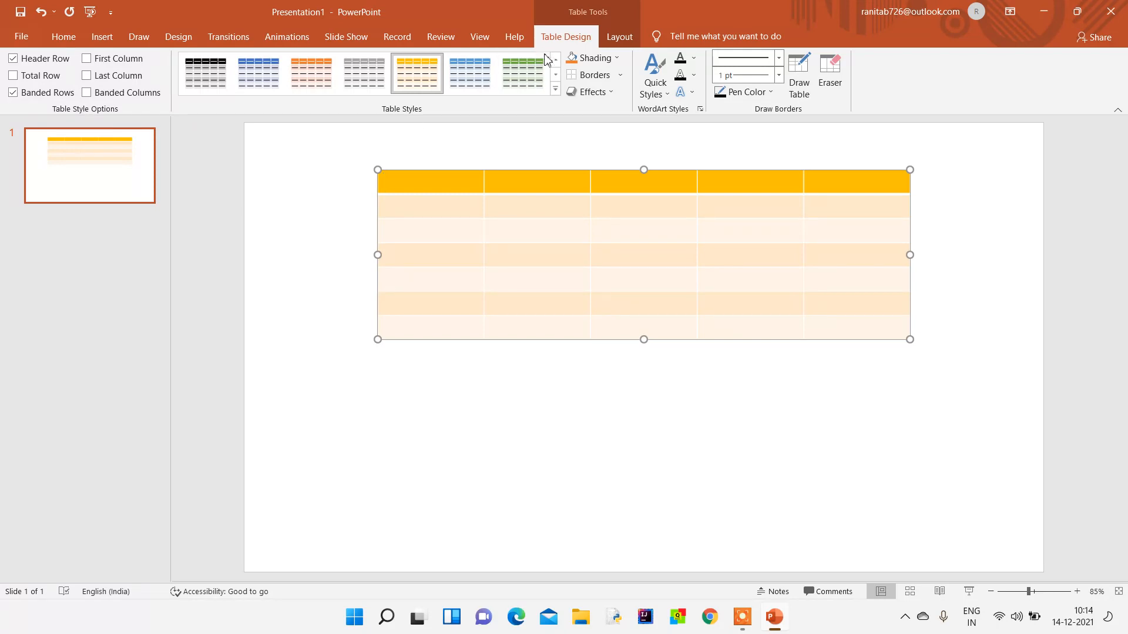
left_click(311, 73)
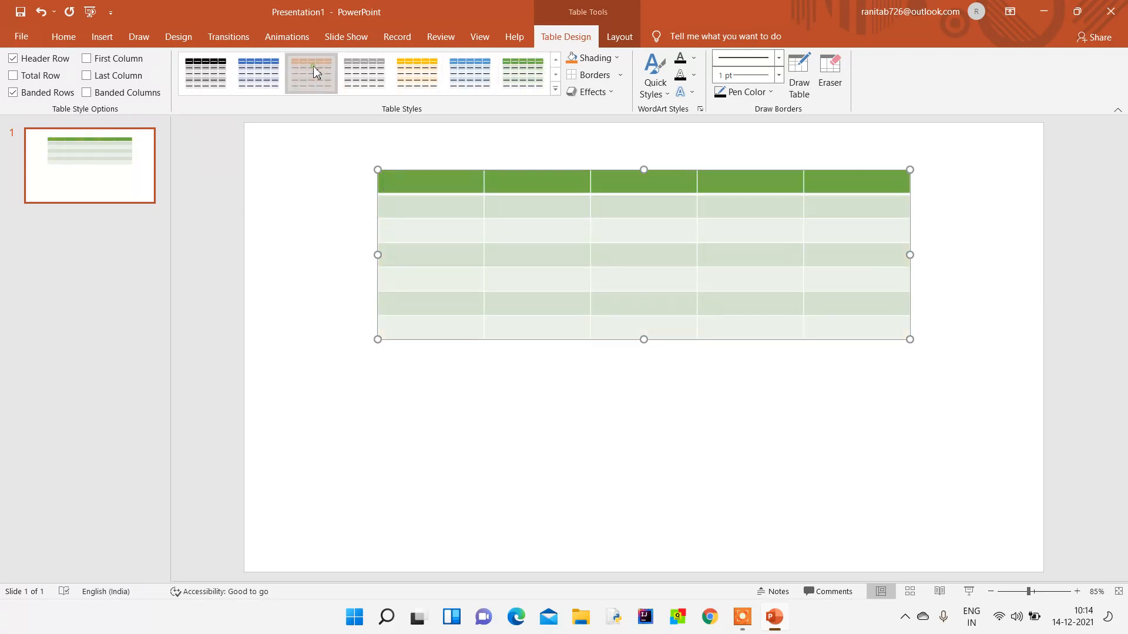
left_click(204, 73)
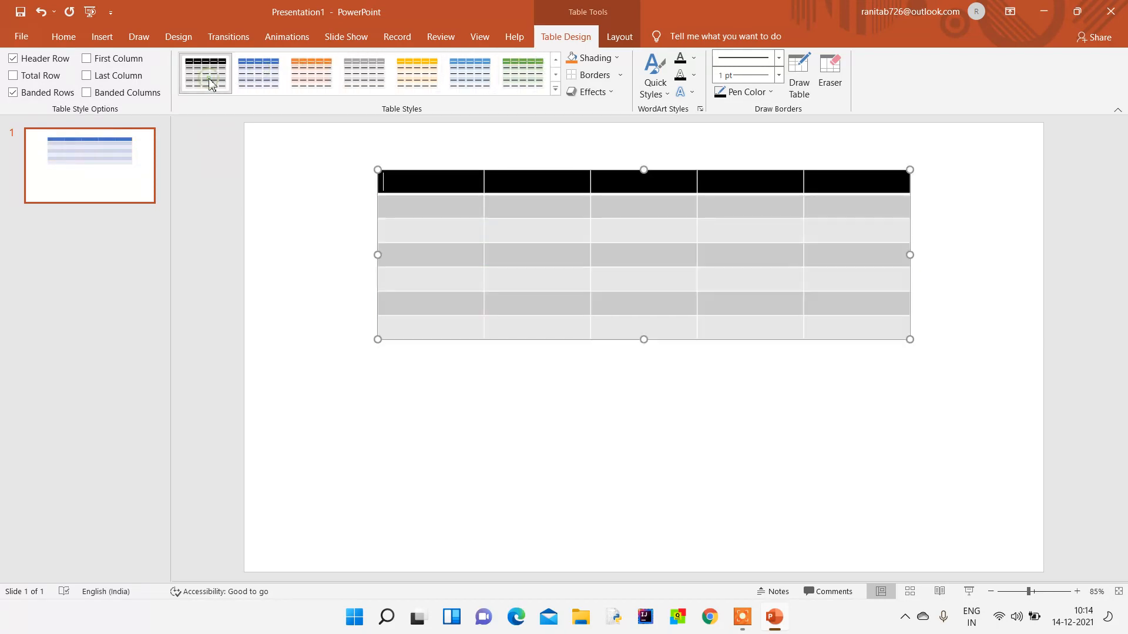
left_click(204, 71)
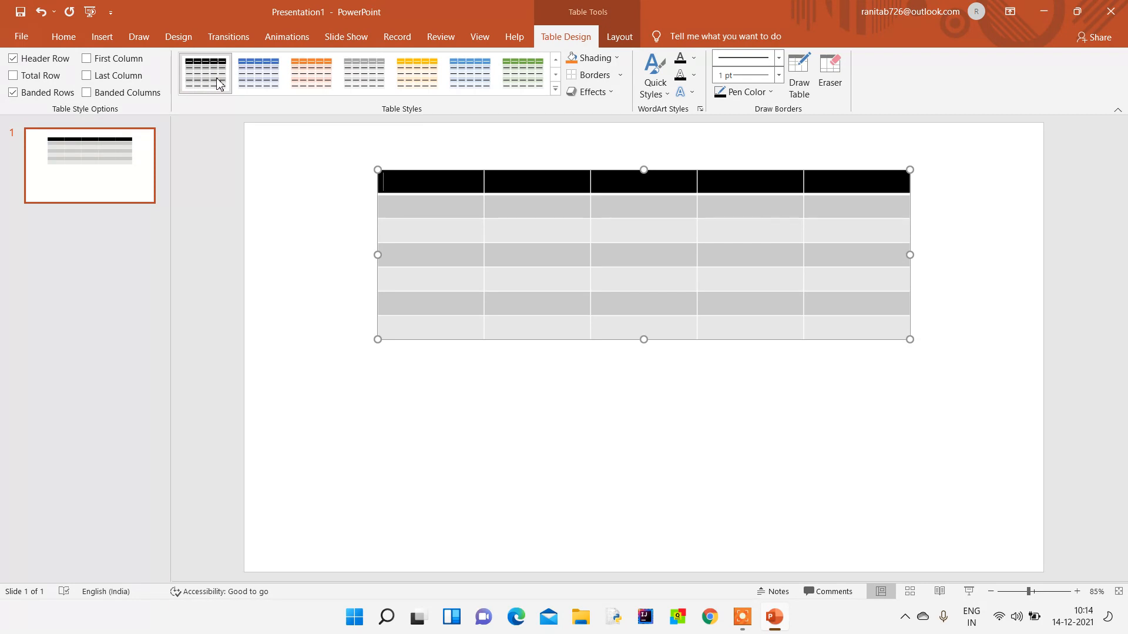
left_click(63, 37)
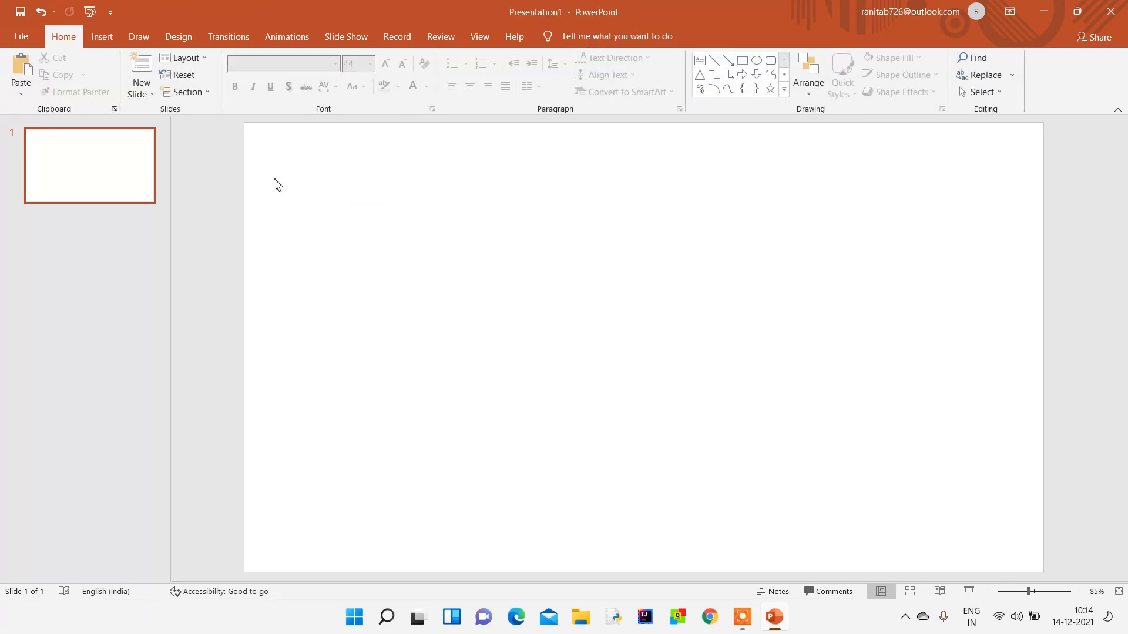
Add a blue 5-point star and a larger star to its right coloured orange.
left_click(101, 36)
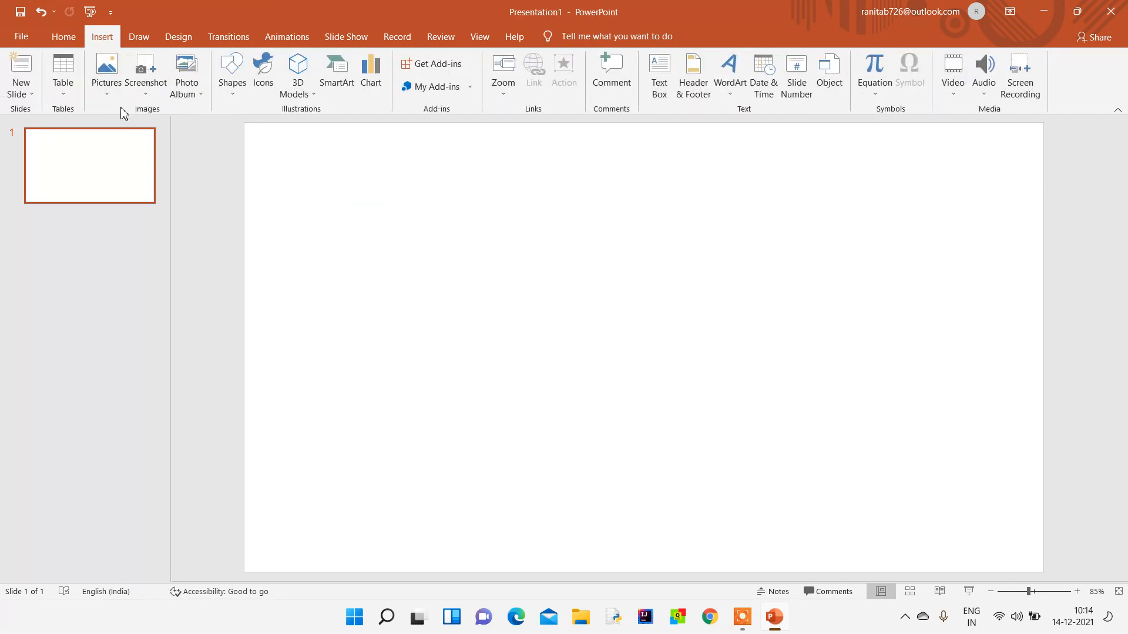
left_click(231, 74)
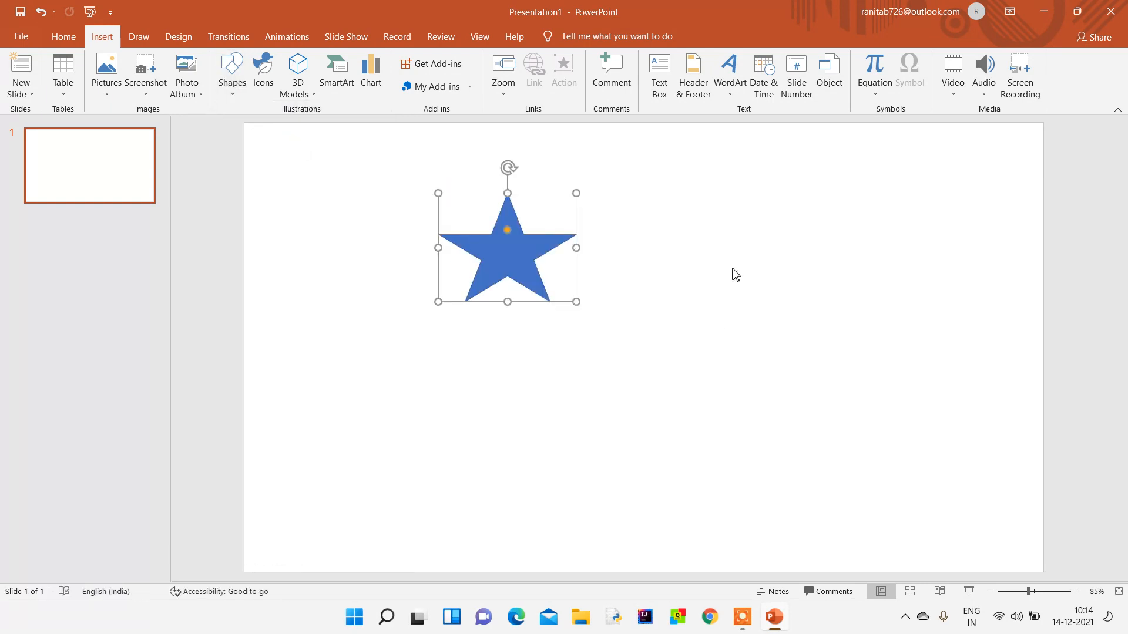
left_click(64, 36)
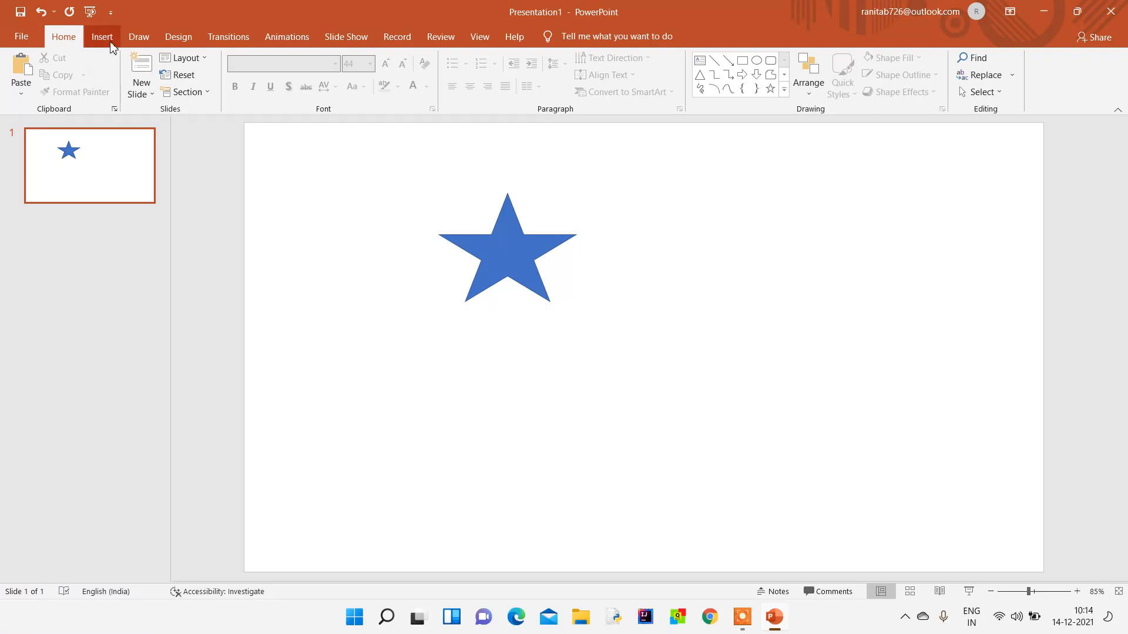
left_click(101, 37)
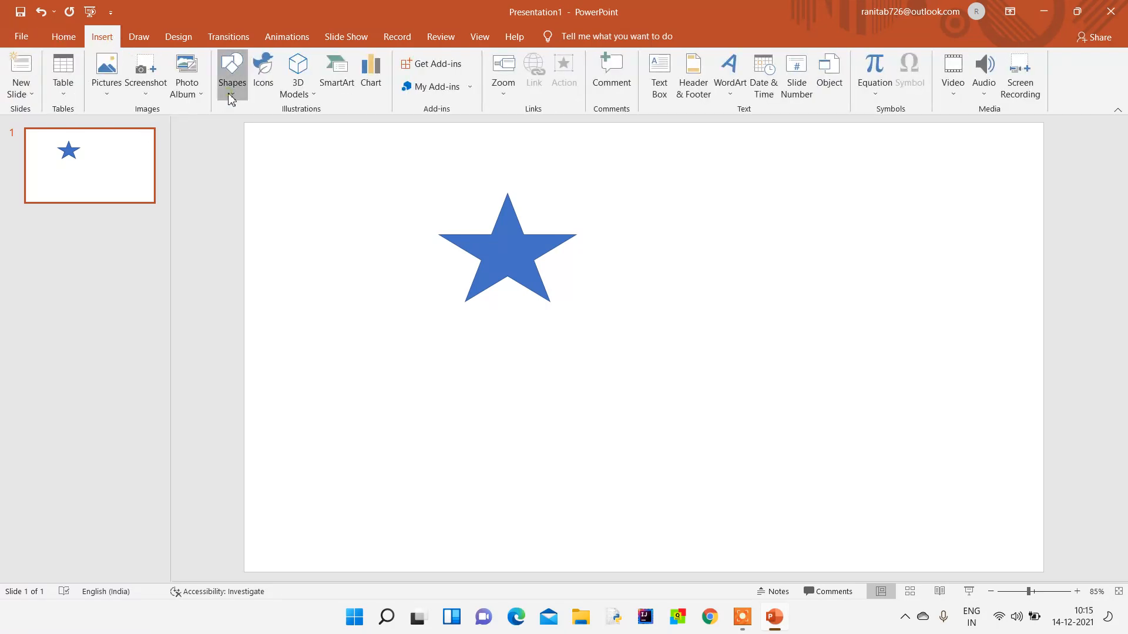
left_click(232, 72)
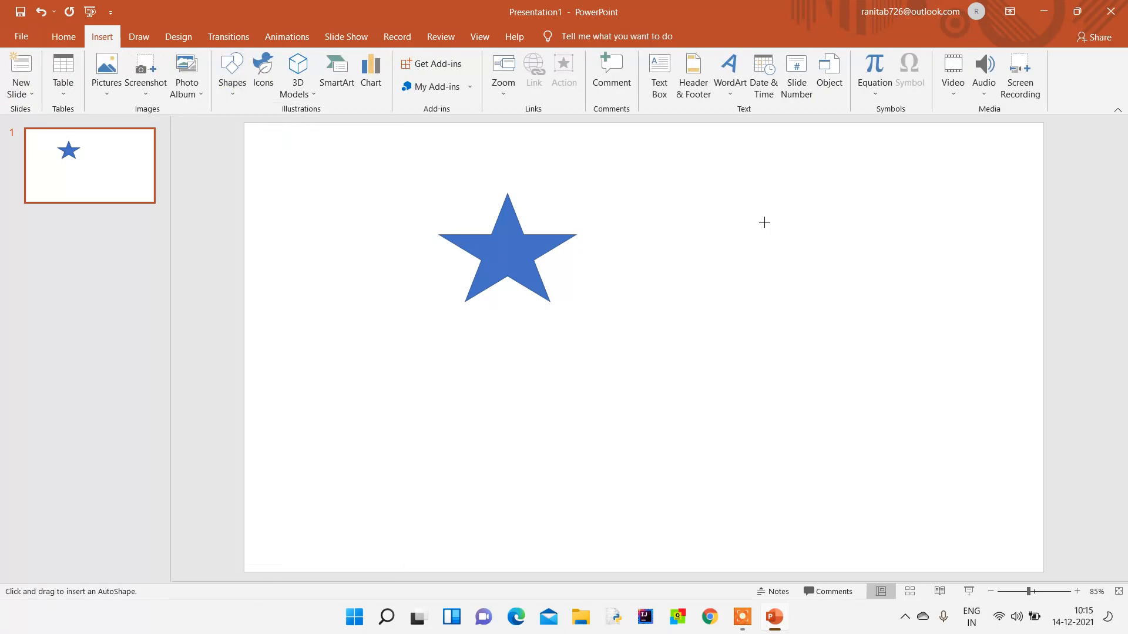
left_click_drag(712, 207, 901, 339)
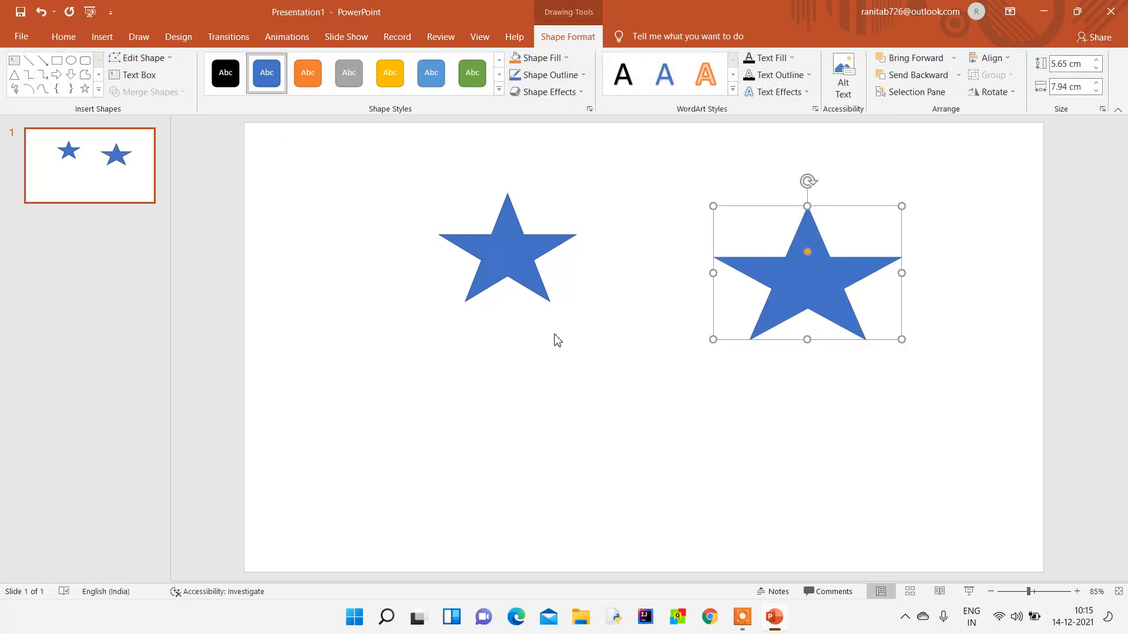
left_click(307, 73)
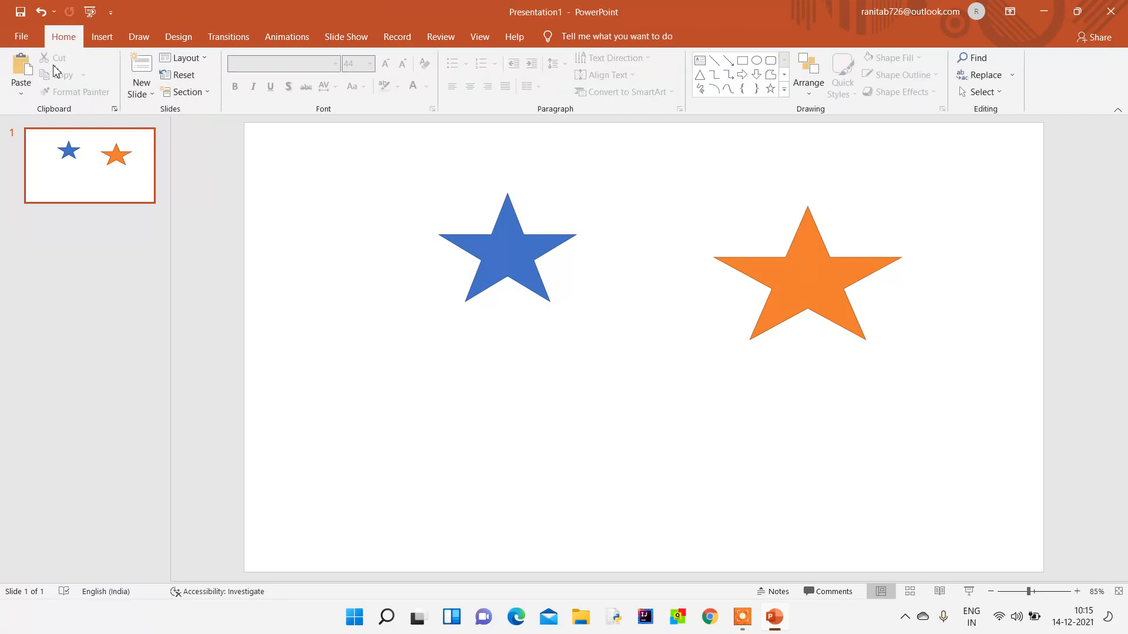
Insert an online picture from the Airplane category below the stars.
left_click(101, 36)
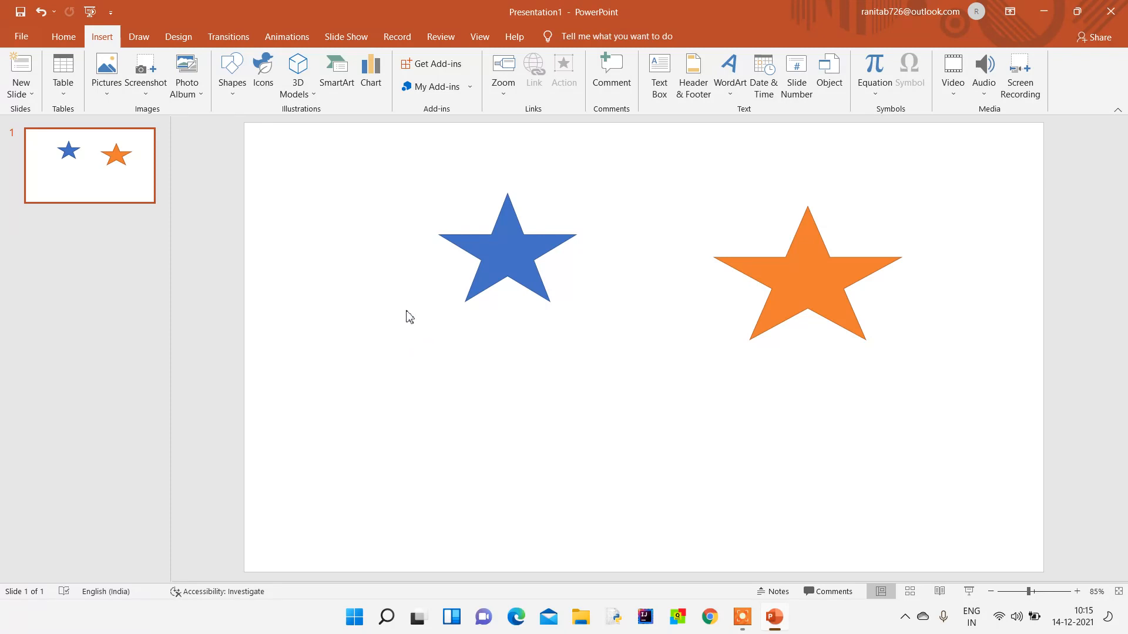
mouse_move(331, 237)
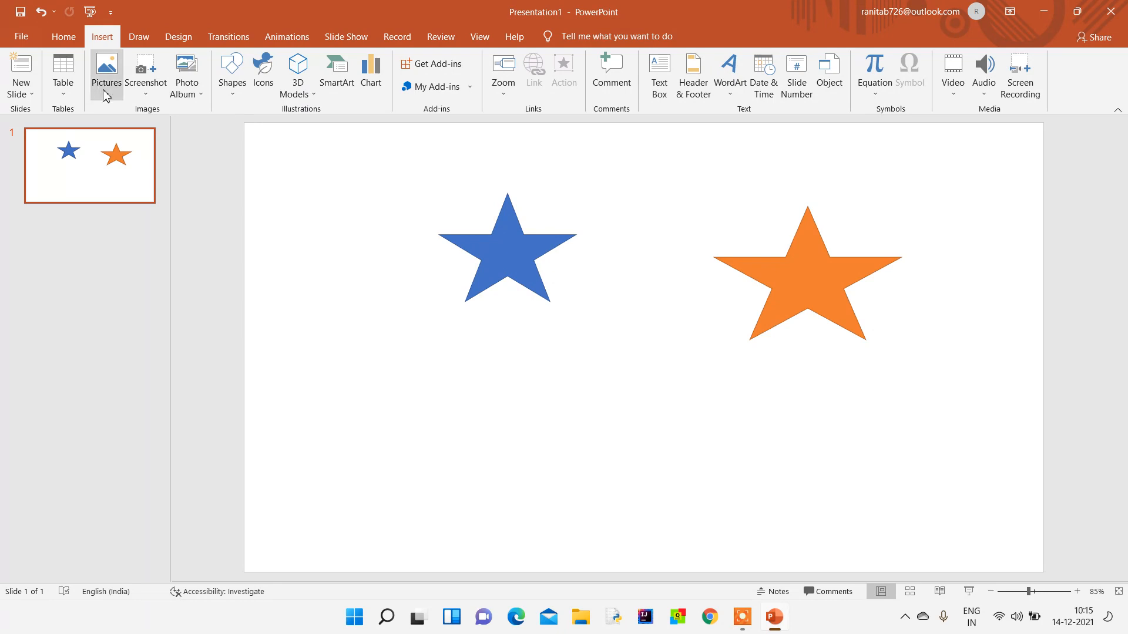
left_click(106, 72)
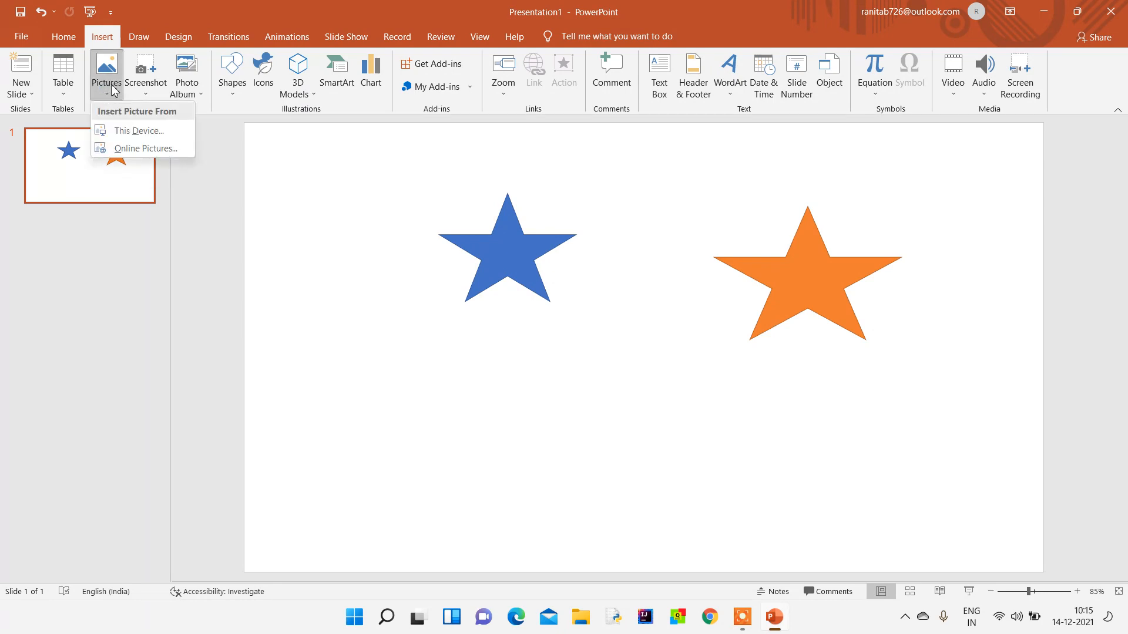
left_click(149, 148)
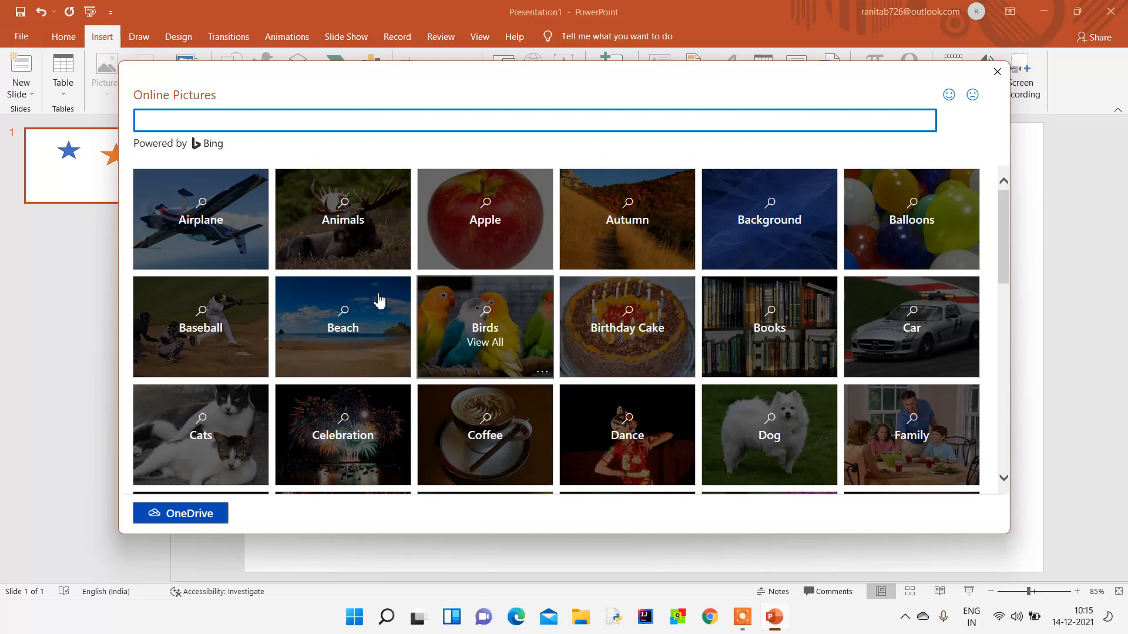
left_click(200, 220)
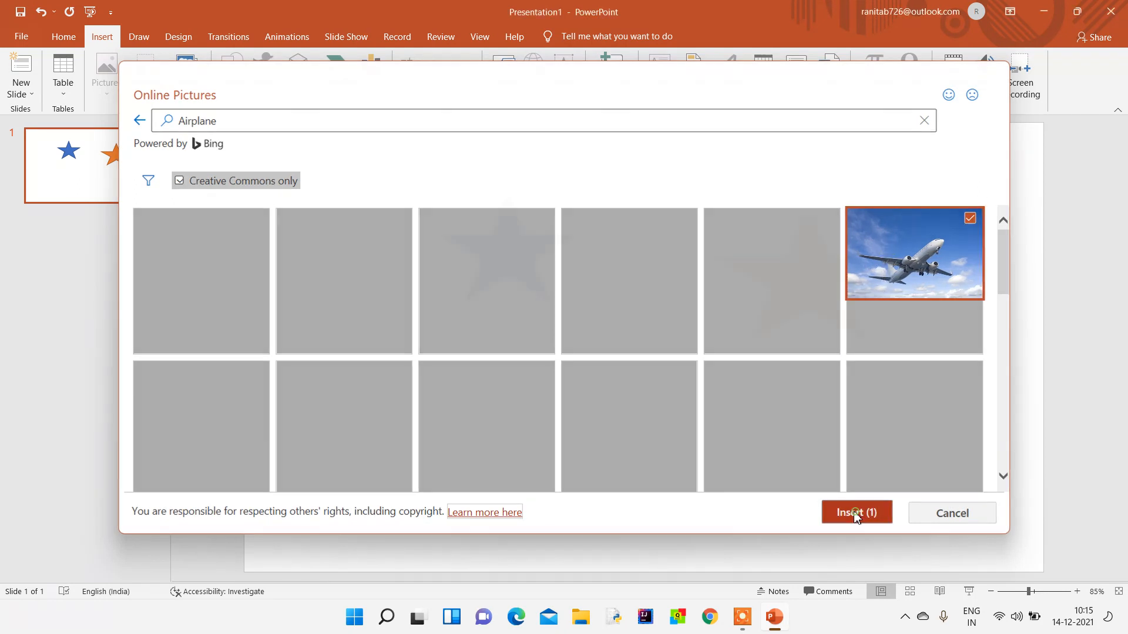
left_click(855, 512)
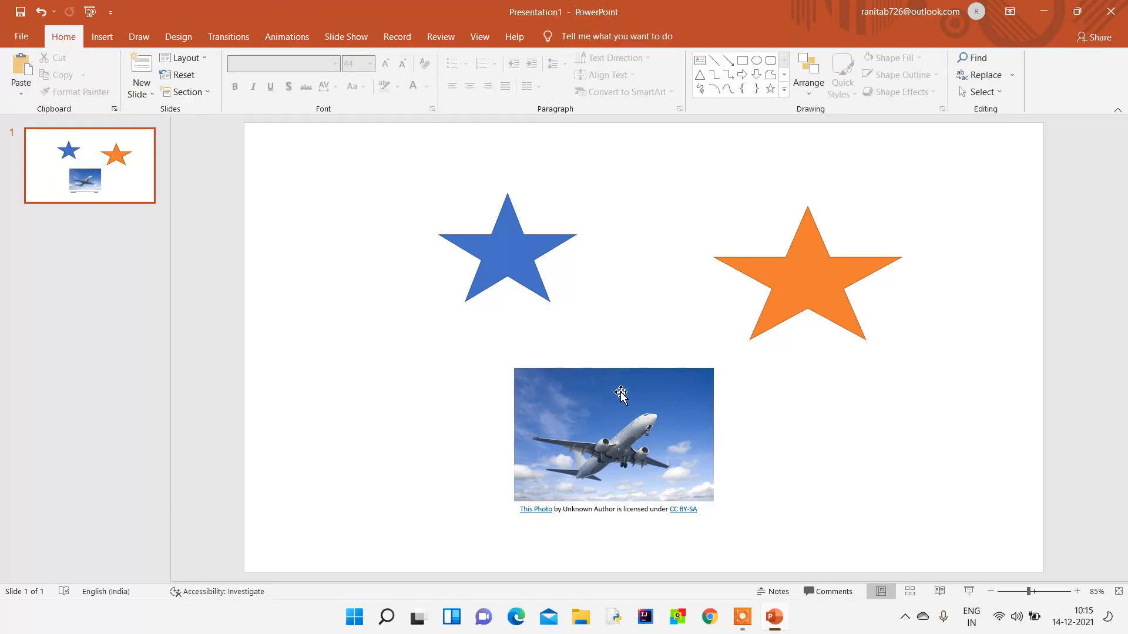
Apply a white-frame soft-shadow picture style to the airplane photo.
left_click(613, 434)
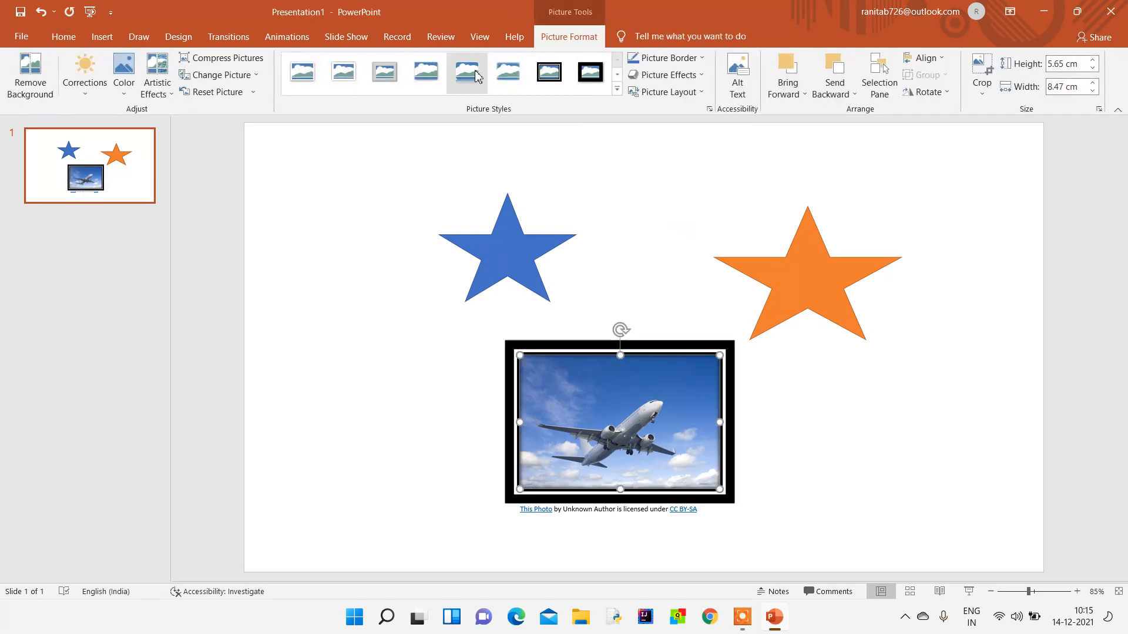
left_click(343, 71)
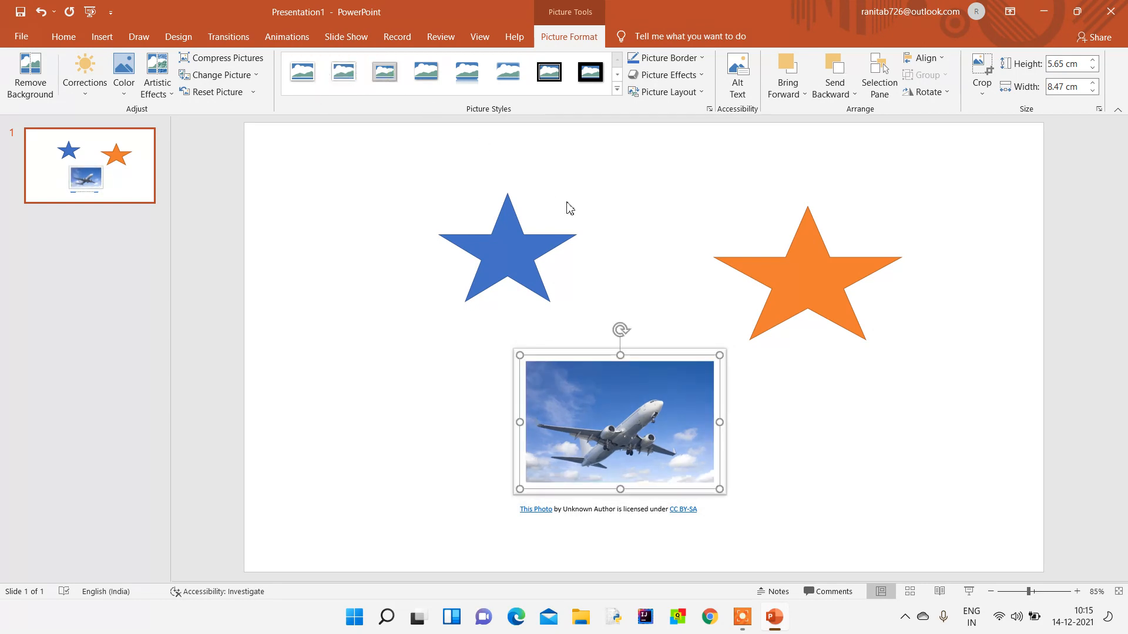
mouse_move(552, 248)
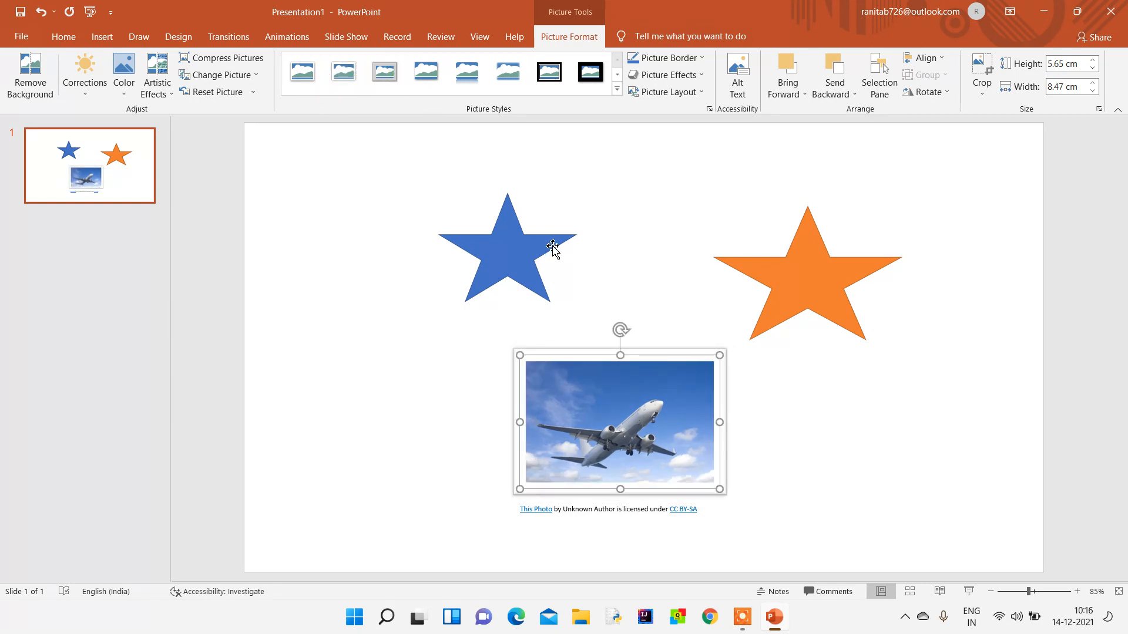
mouse_move(736, 280)
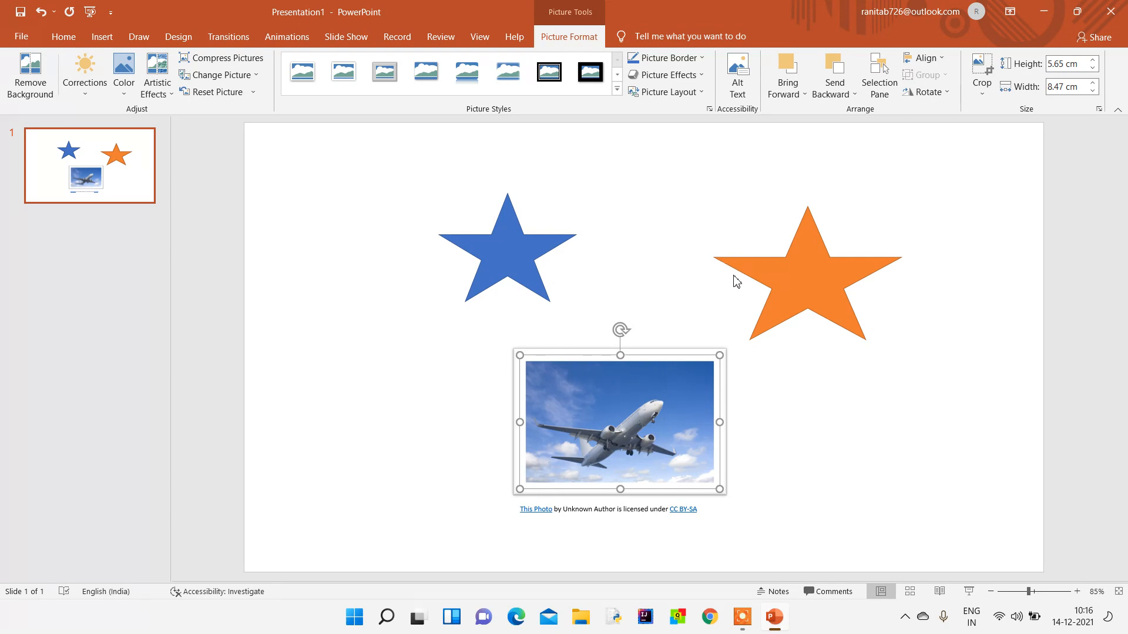
left_click(981, 74)
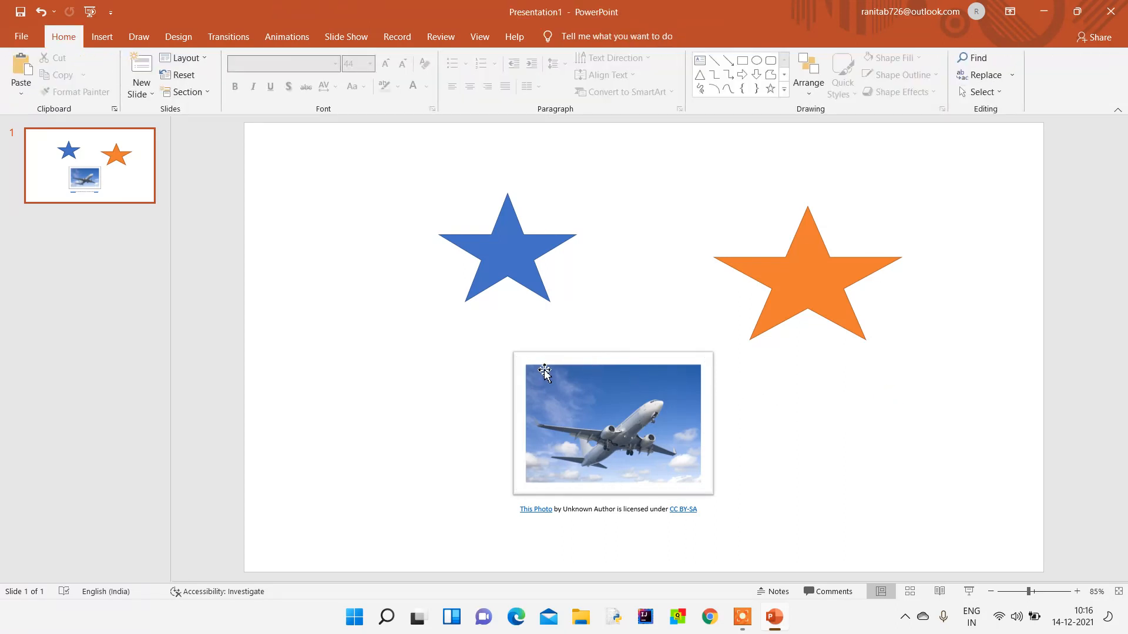
mouse_move(444, 379)
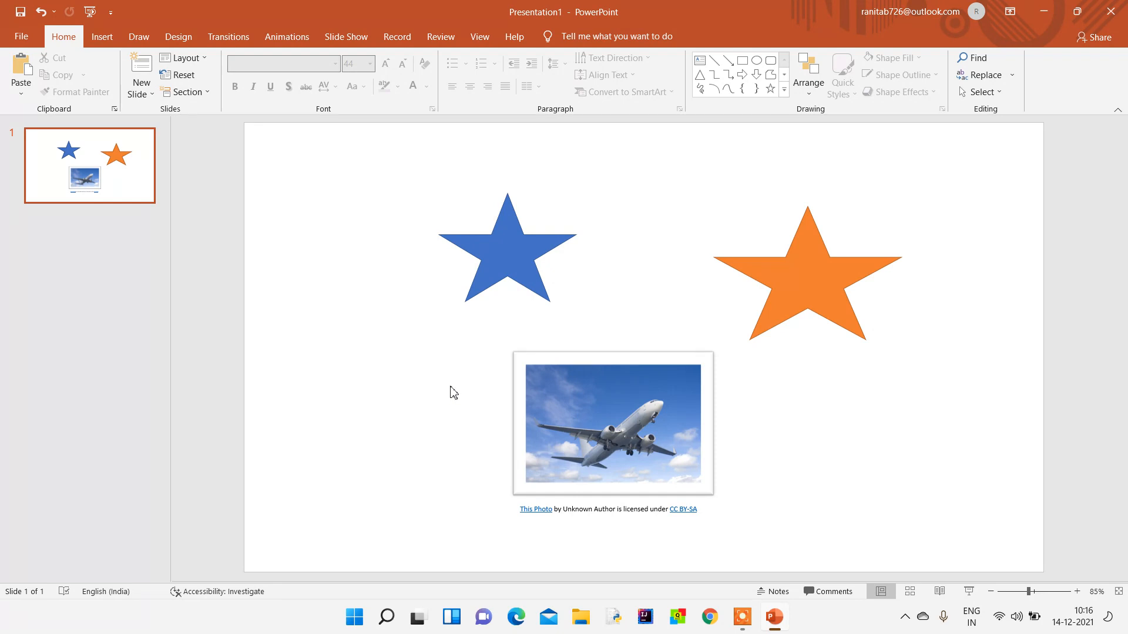
mouse_move(449, 427)
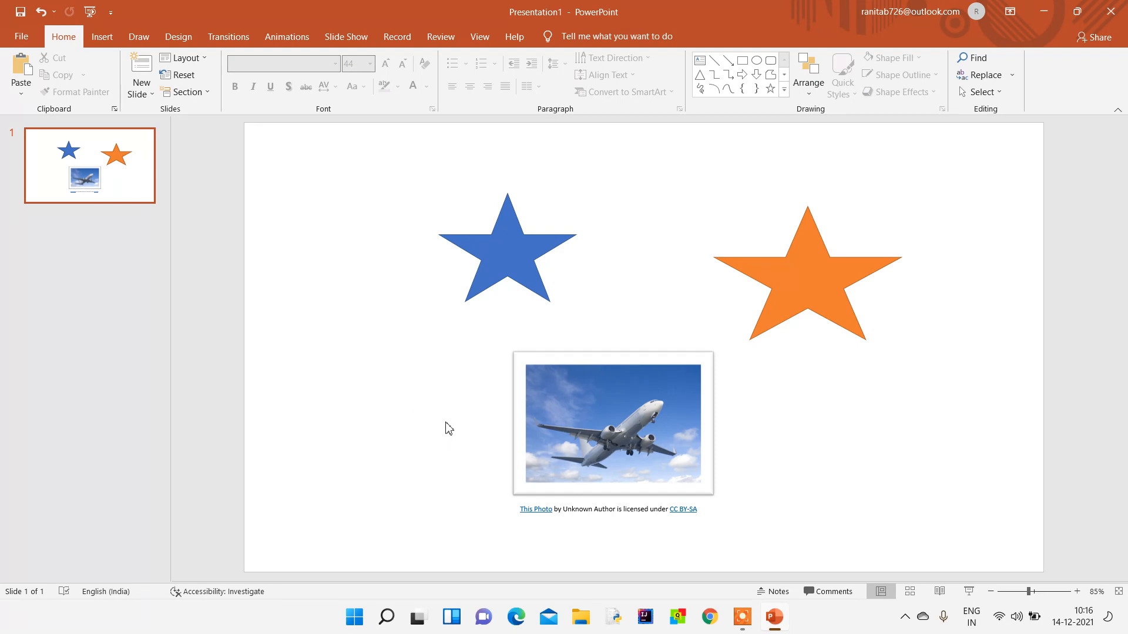
mouse_move(590, 623)
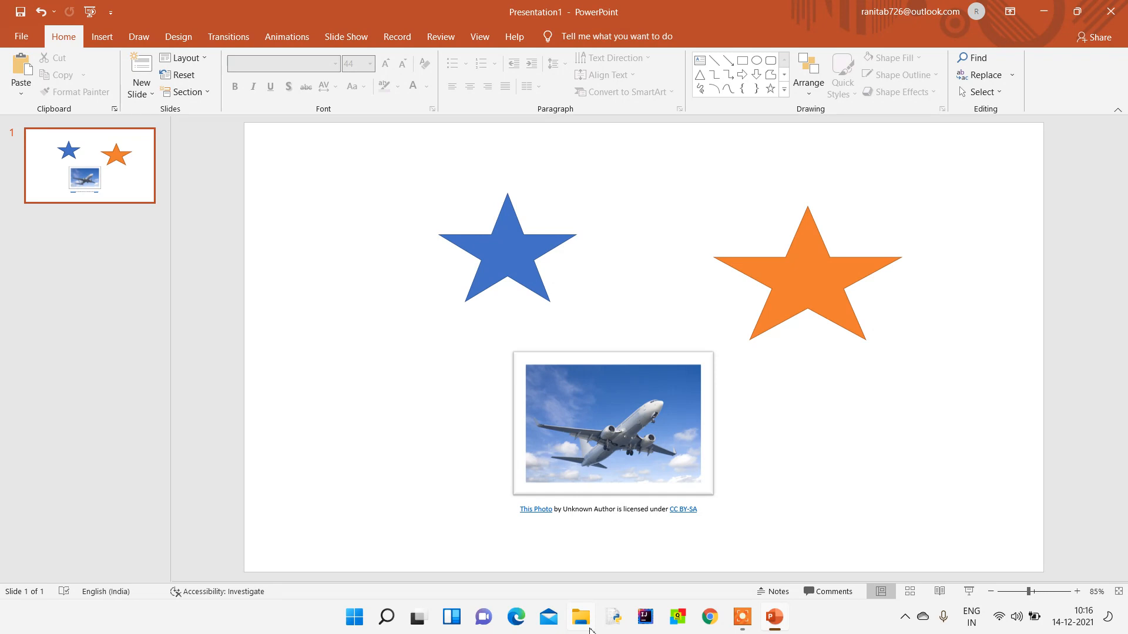
Bring up the Windows Project display options with Win+P.
key("Win+p")
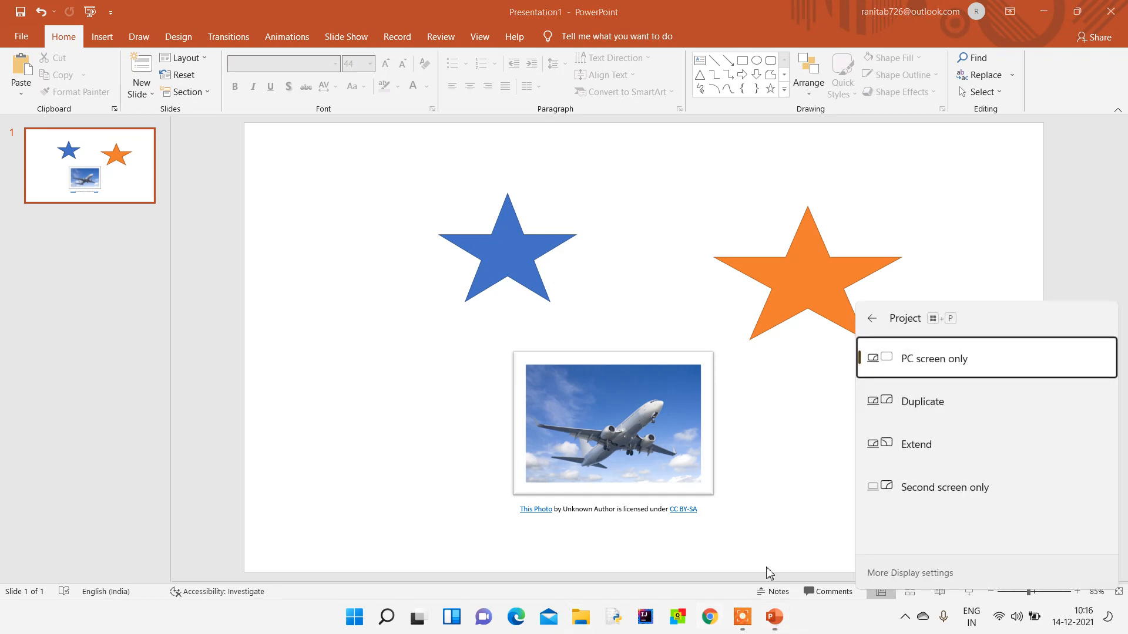